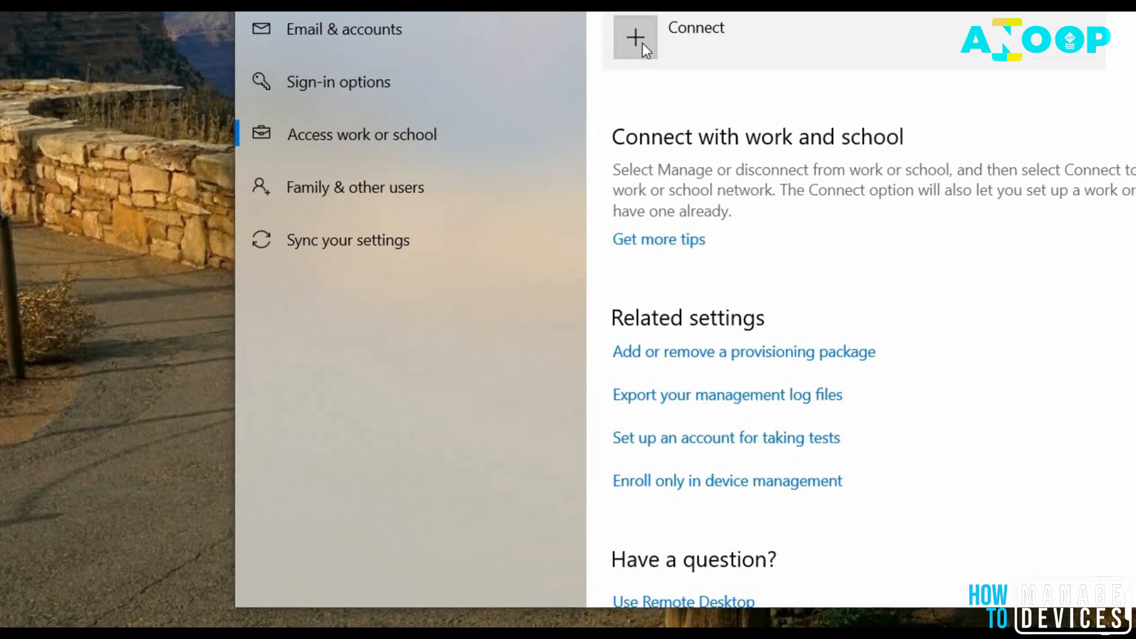
# - Show the Email & accounts page listing the personal Microsoft account used by apps
pyautogui.click(634, 37)
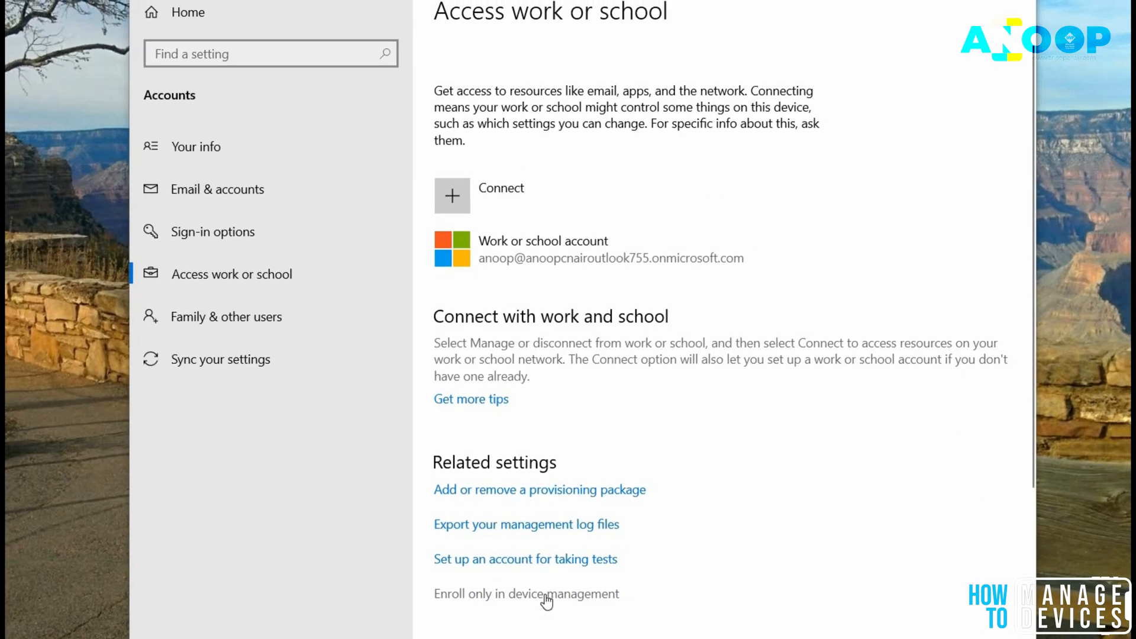
pyautogui.click(217, 189)
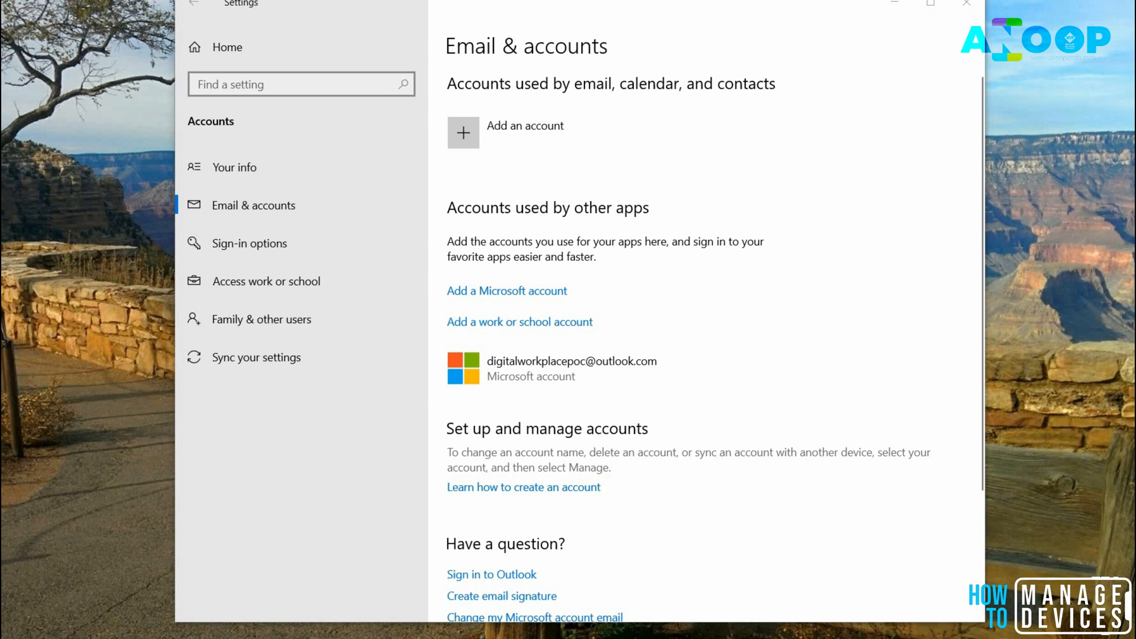
pyautogui.write('win')
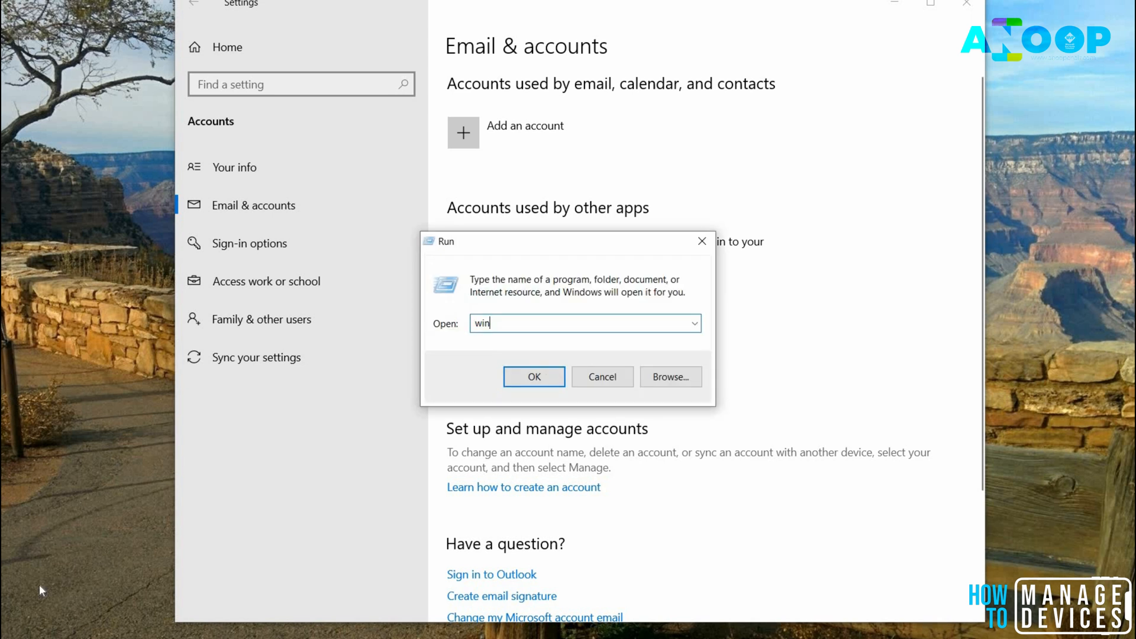
pyautogui.click(533, 376)
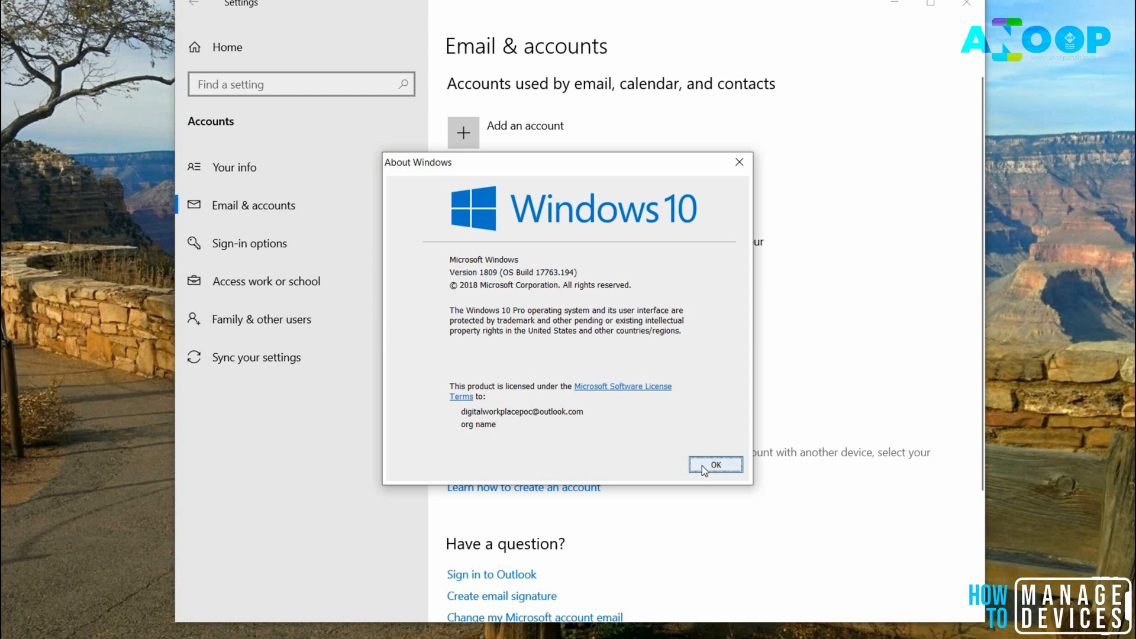
pyautogui.click(714, 464)
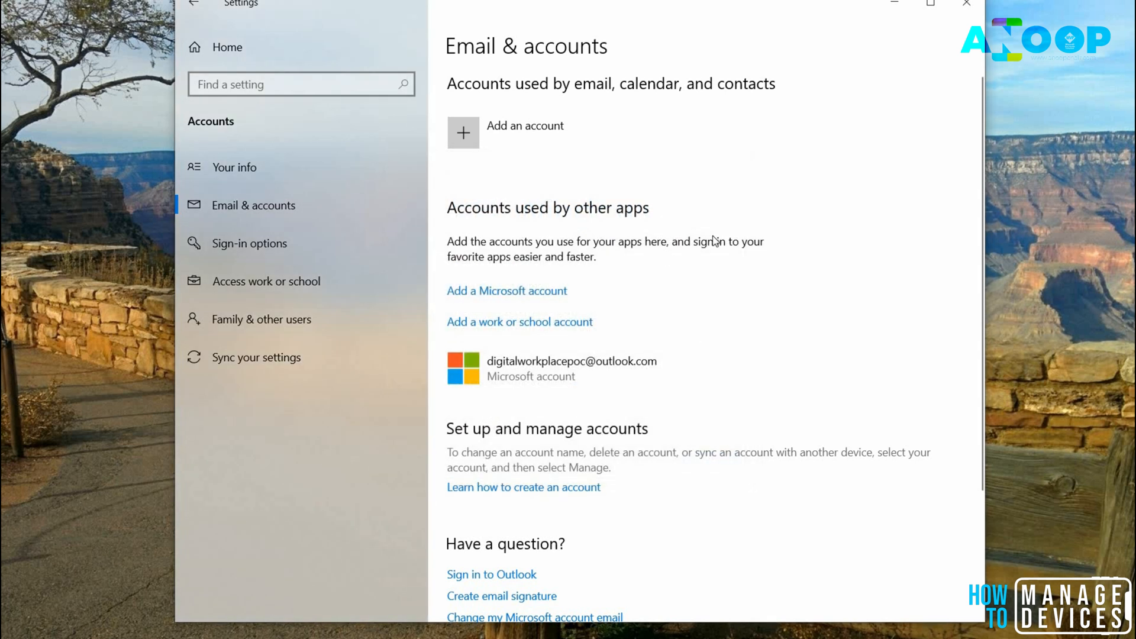
# - View Your info via Settings Home > Accounts, showing the Microsoft account with Administrator rights
pyautogui.click(234, 167)
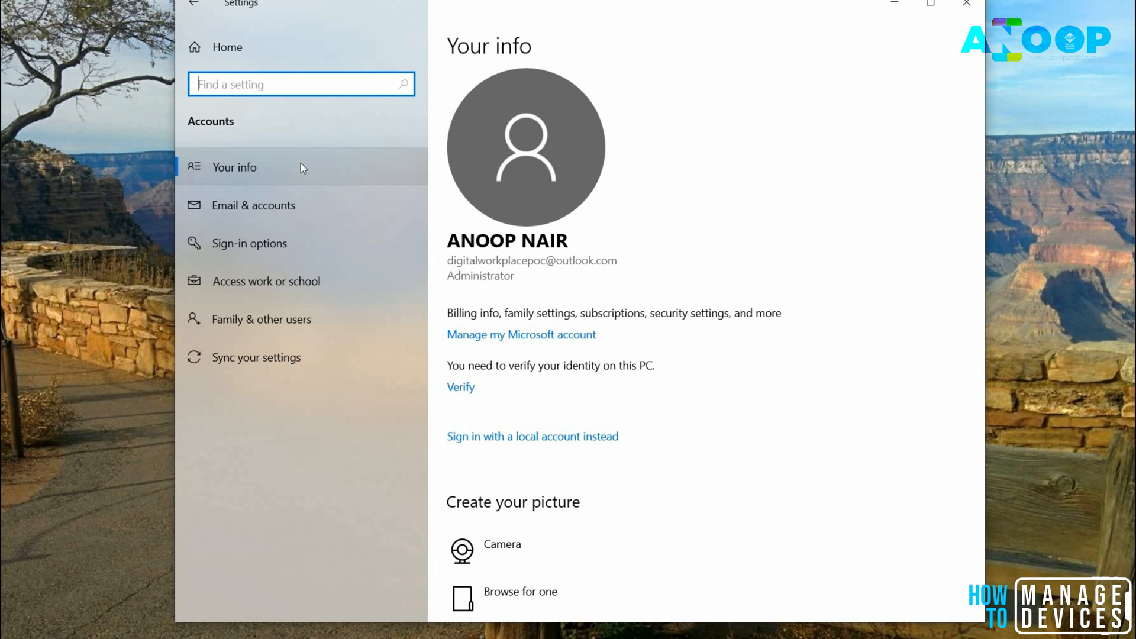
pyautogui.click(192, 5)
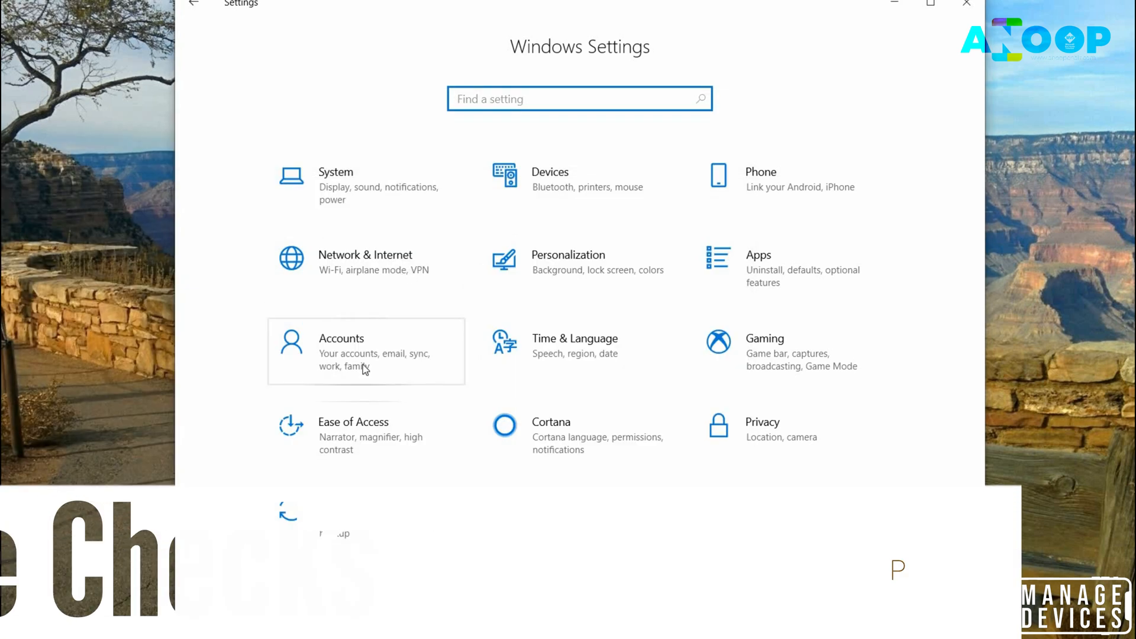
pyautogui.click(366, 352)
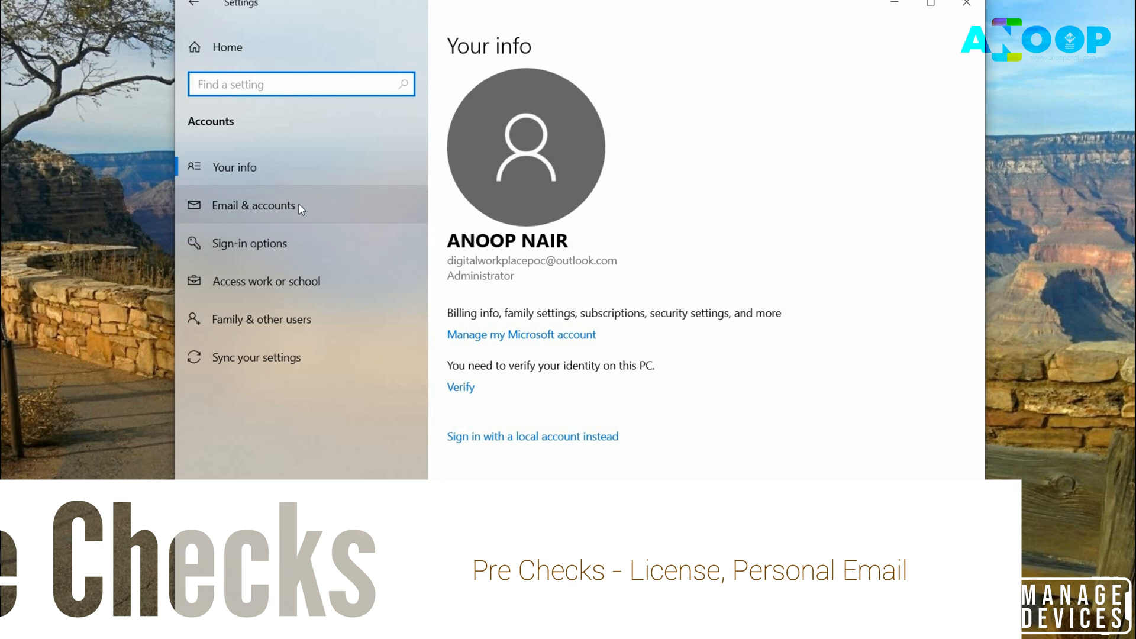
# - Review the personal Microsoft account listed under Email & accounts
pyautogui.click(253, 205)
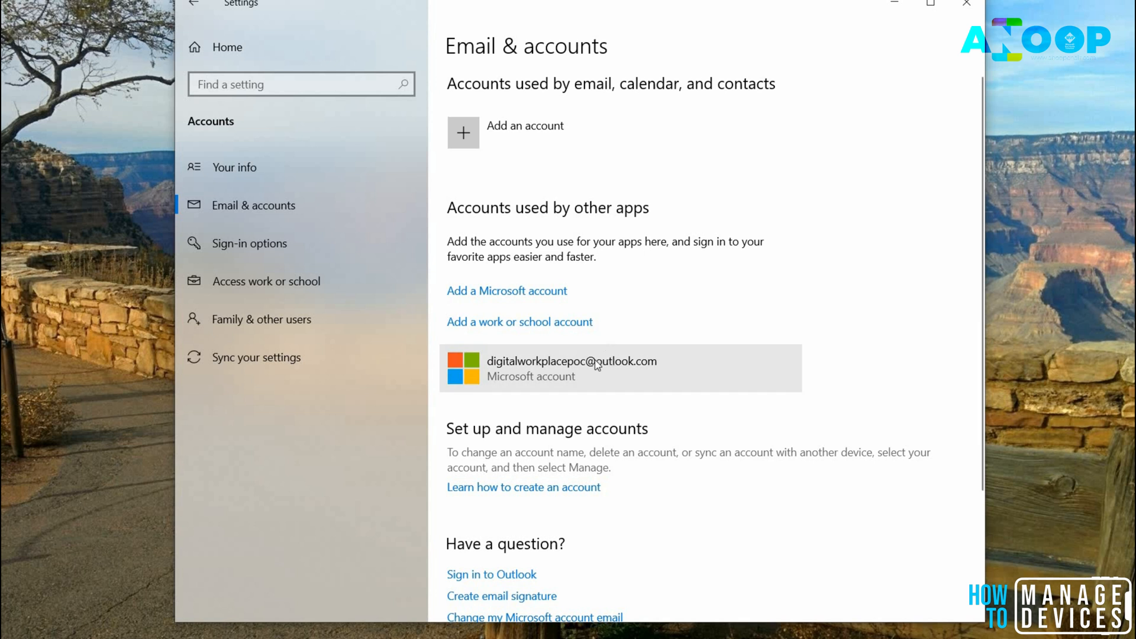
pyautogui.moveTo(621, 378)
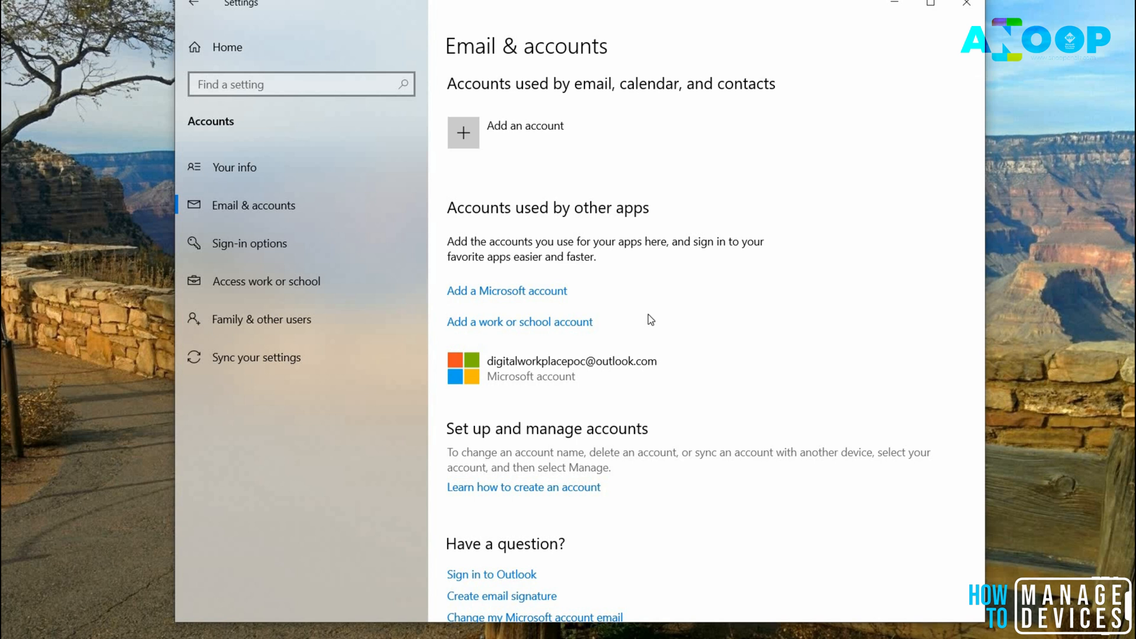
pyautogui.moveTo(590, 287)
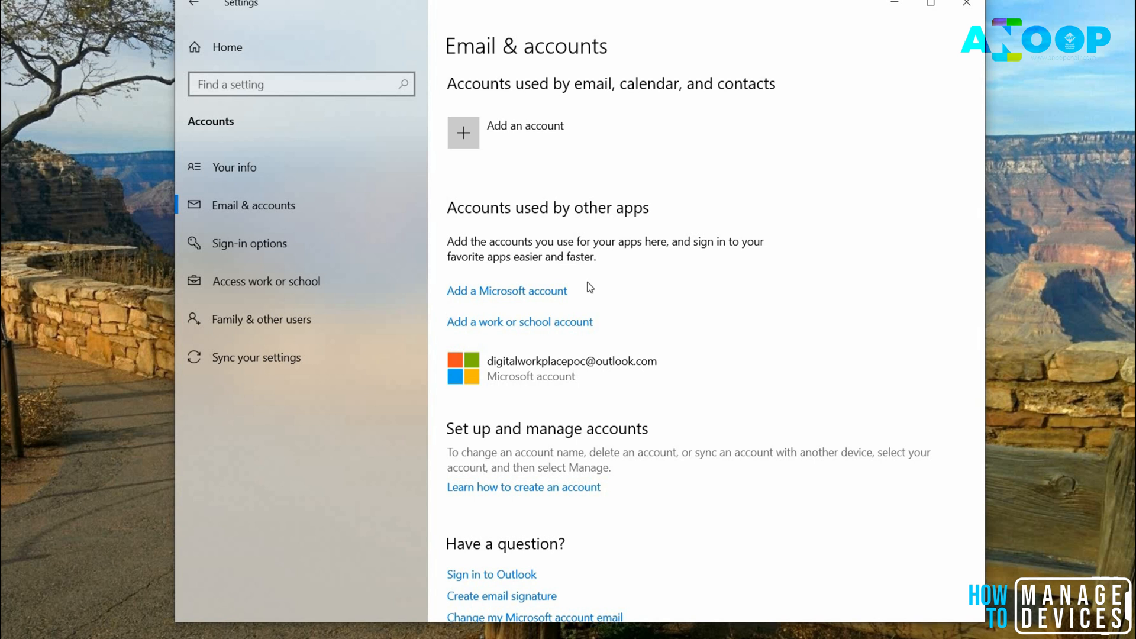
pyautogui.moveTo(449, 285)
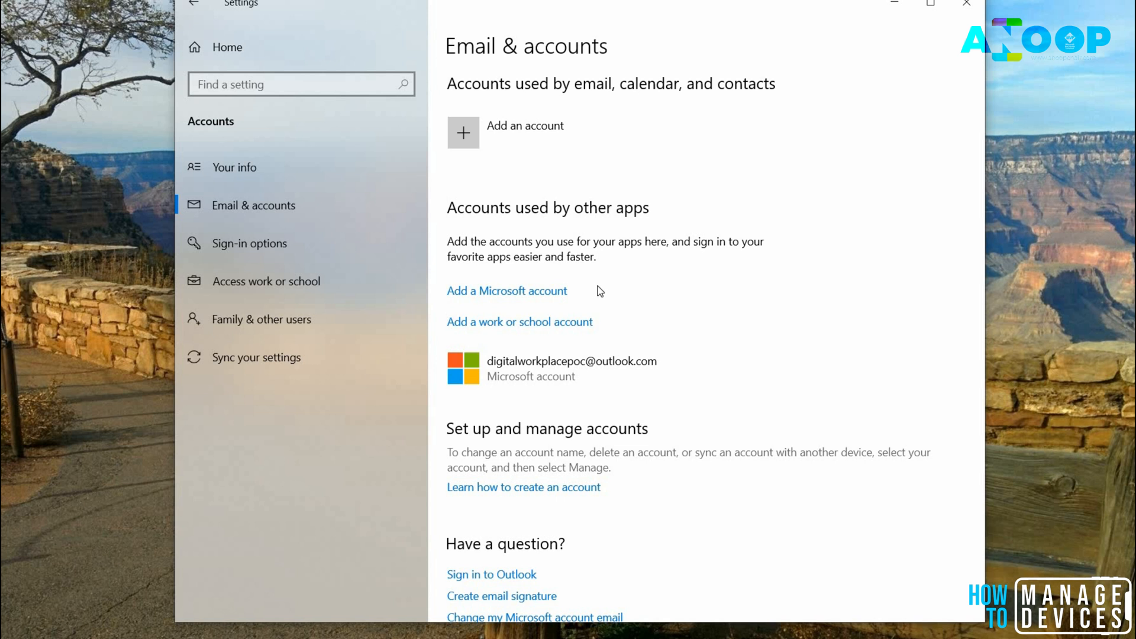
pyautogui.moveTo(564, 188)
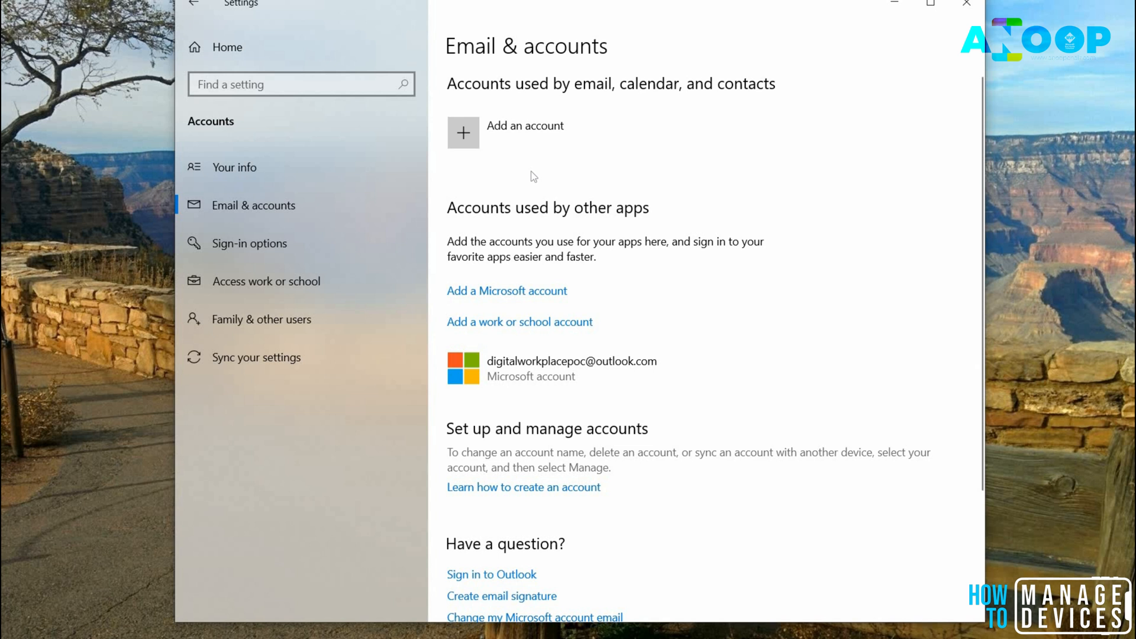
pyautogui.moveTo(625, 216)
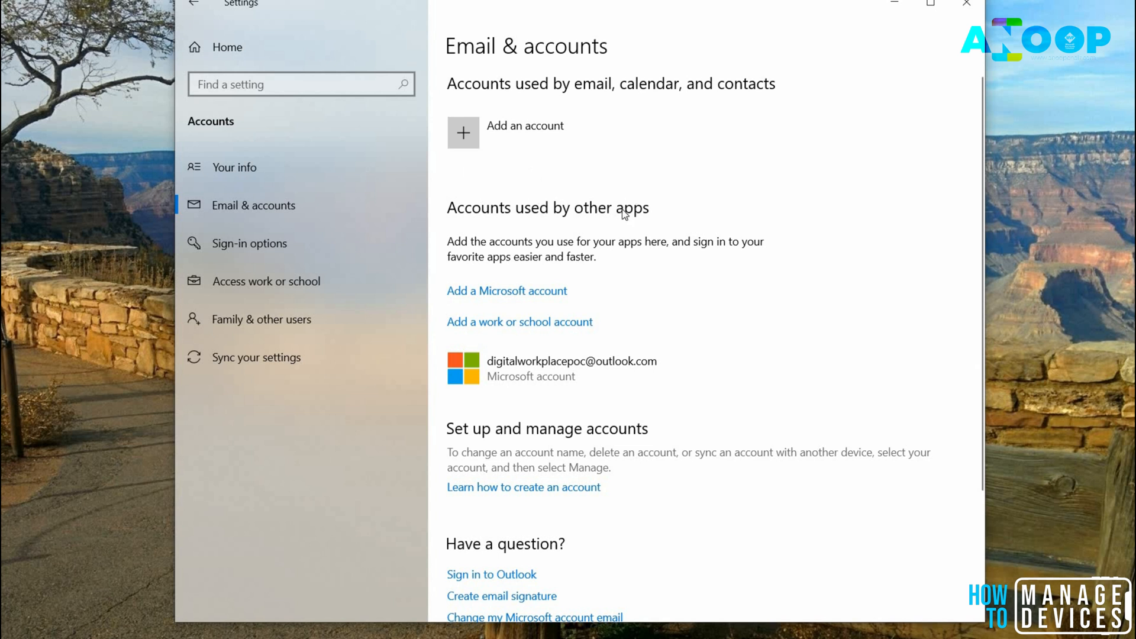
pyautogui.moveTo(593, 175)
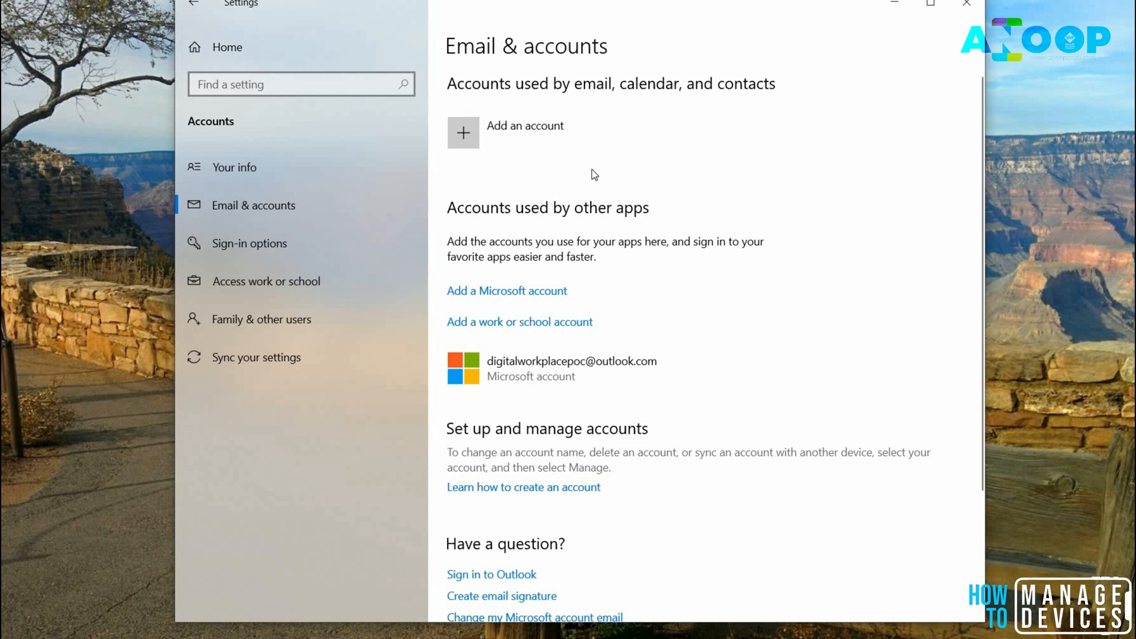
pyautogui.moveTo(627, 196)
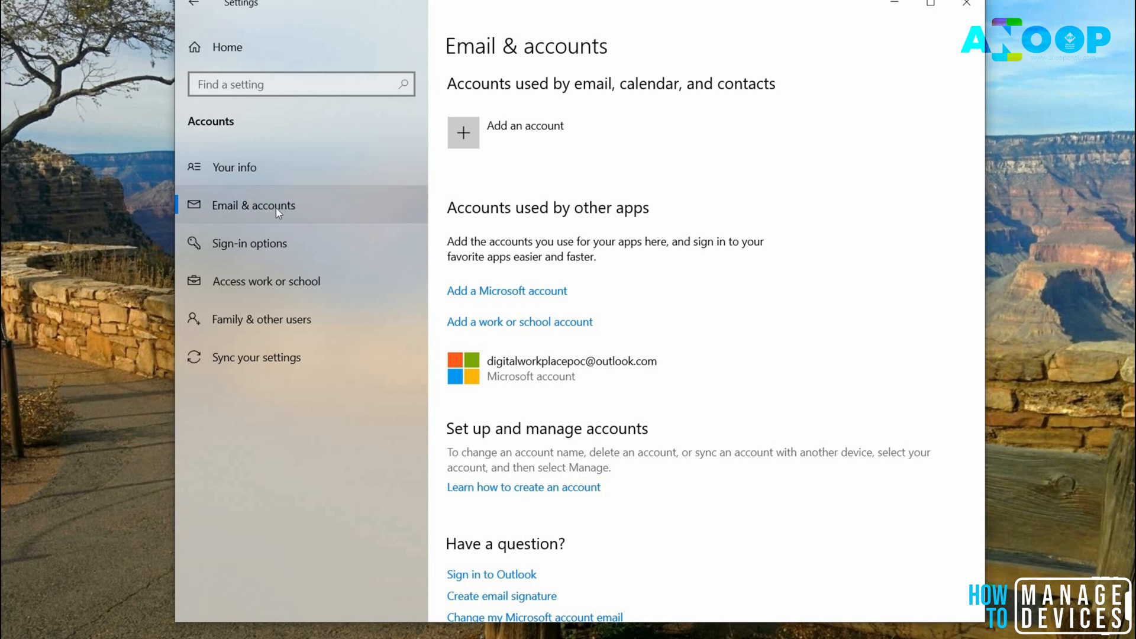
pyautogui.moveTo(585, 368)
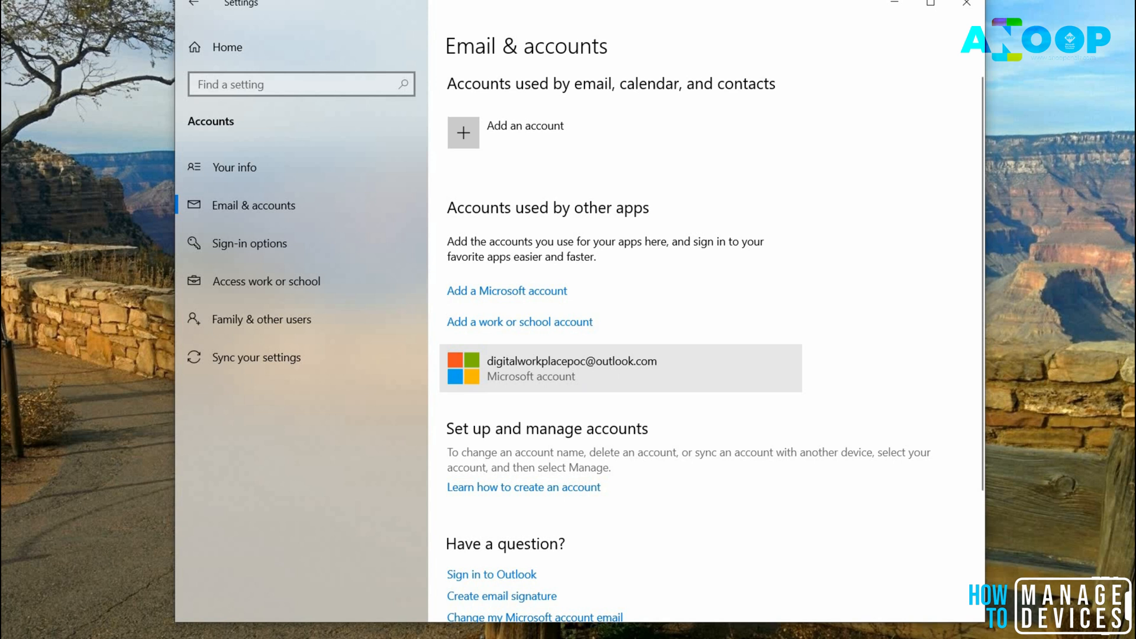
pyautogui.moveTo(672, 358)
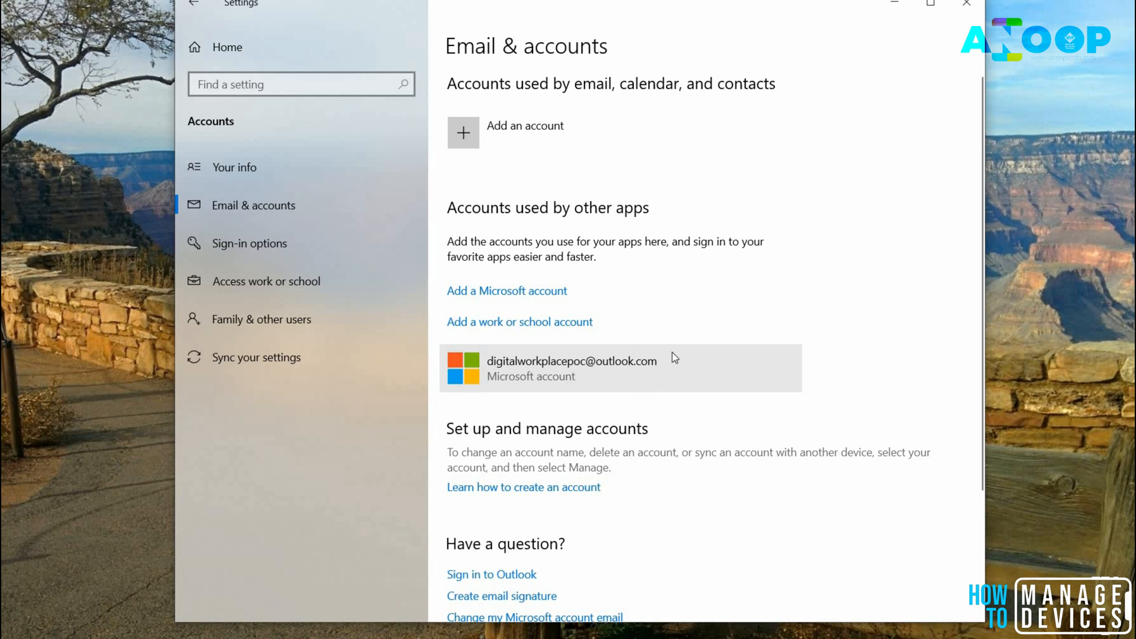
pyautogui.moveTo(373, 341)
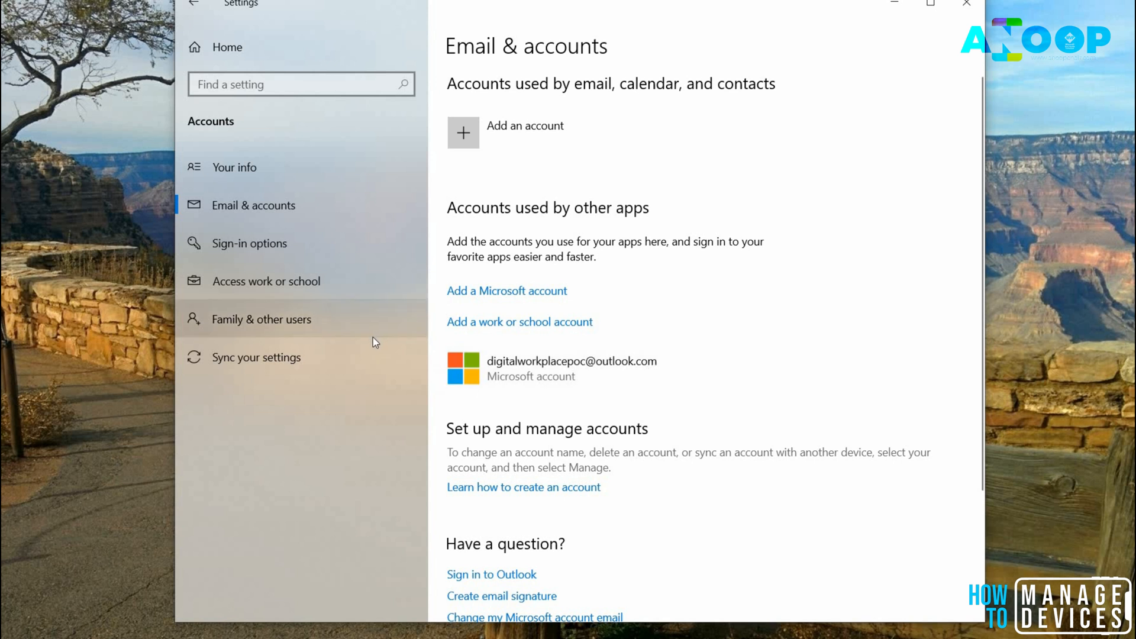
# - Connect a work or school account from Access work or school, signing in and confirming 'You're all set'
pyautogui.click(266, 281)
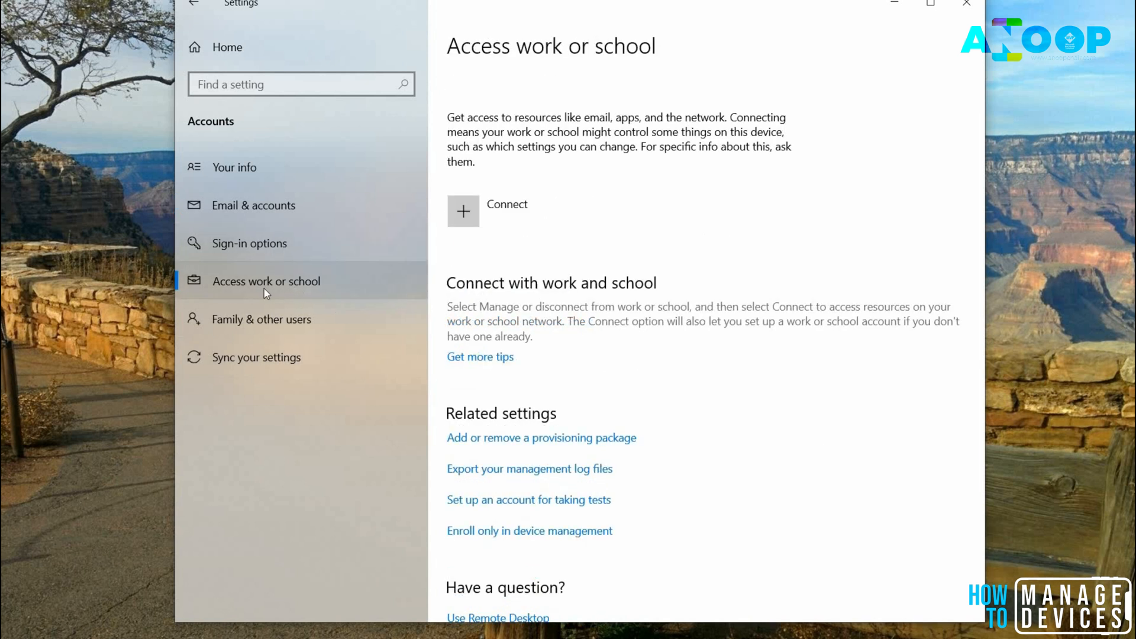
pyautogui.moveTo(283, 292)
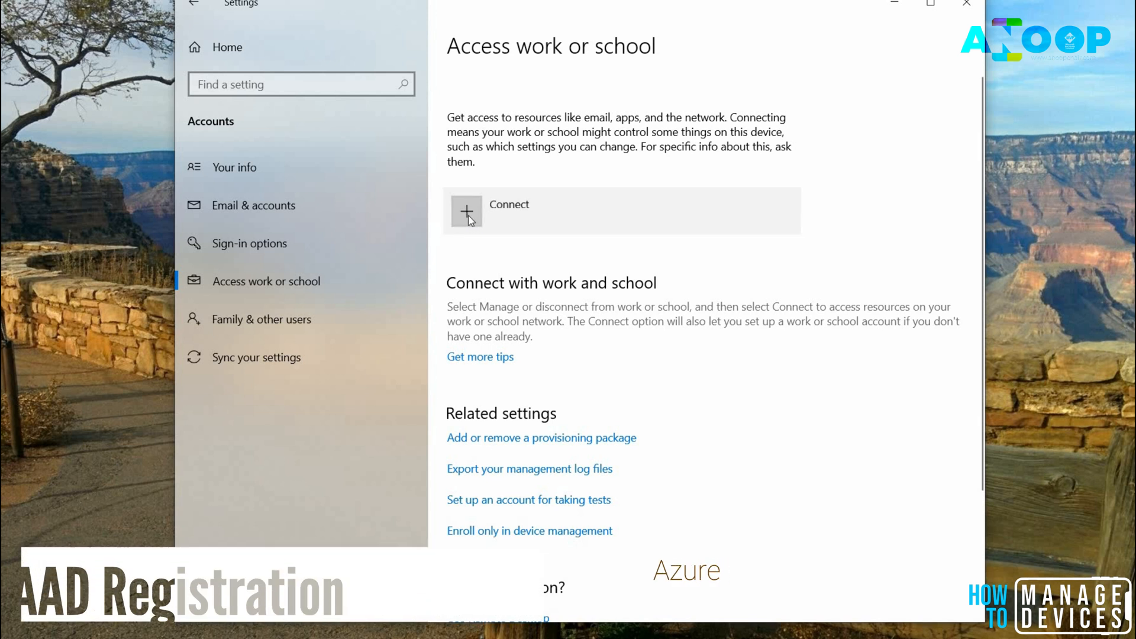
pyautogui.click(466, 210)
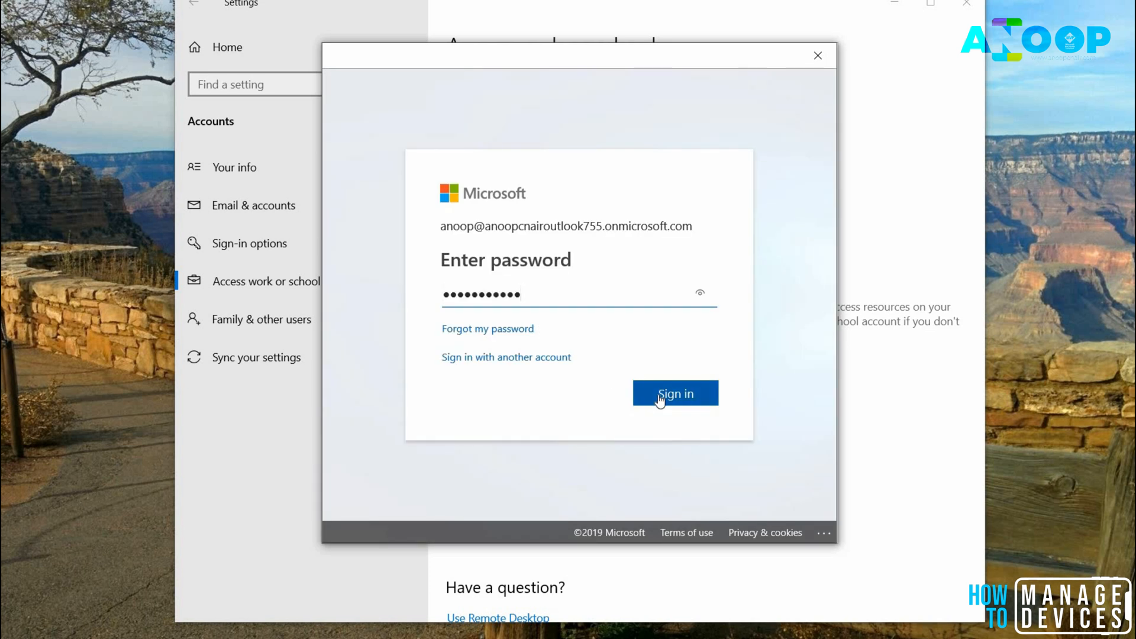
pyautogui.click(673, 393)
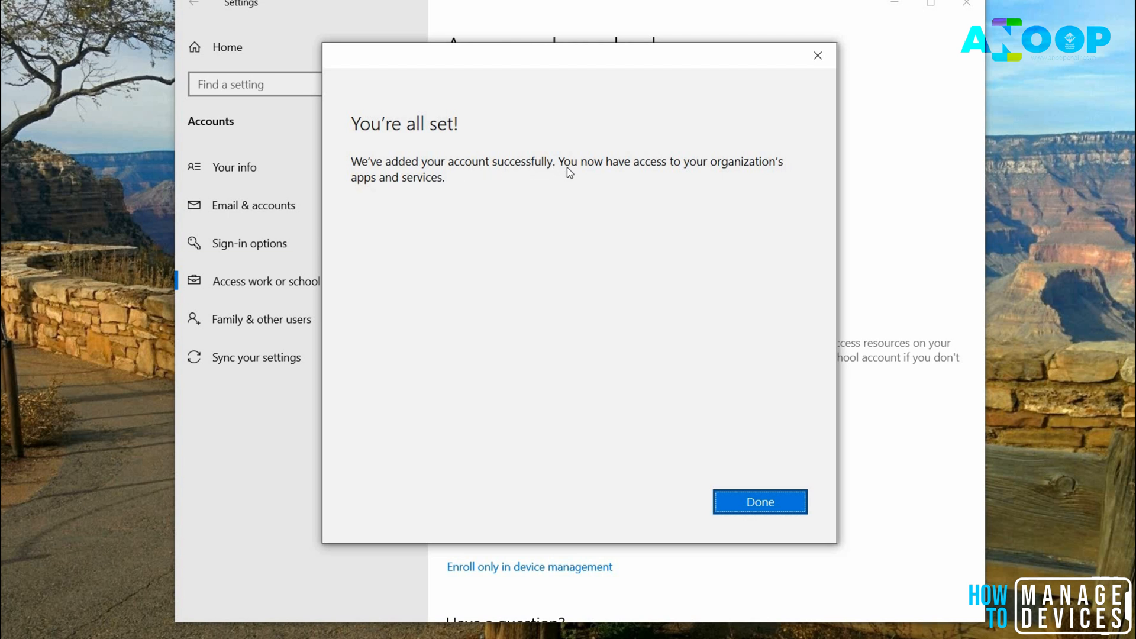
pyautogui.moveTo(673, 173)
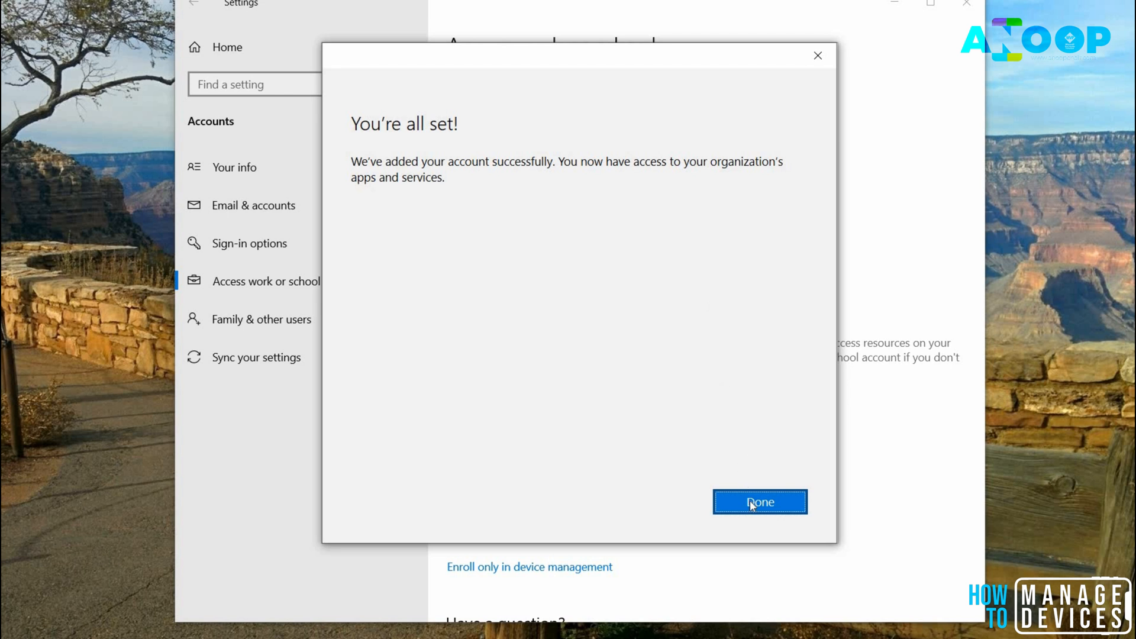
pyautogui.click(760, 502)
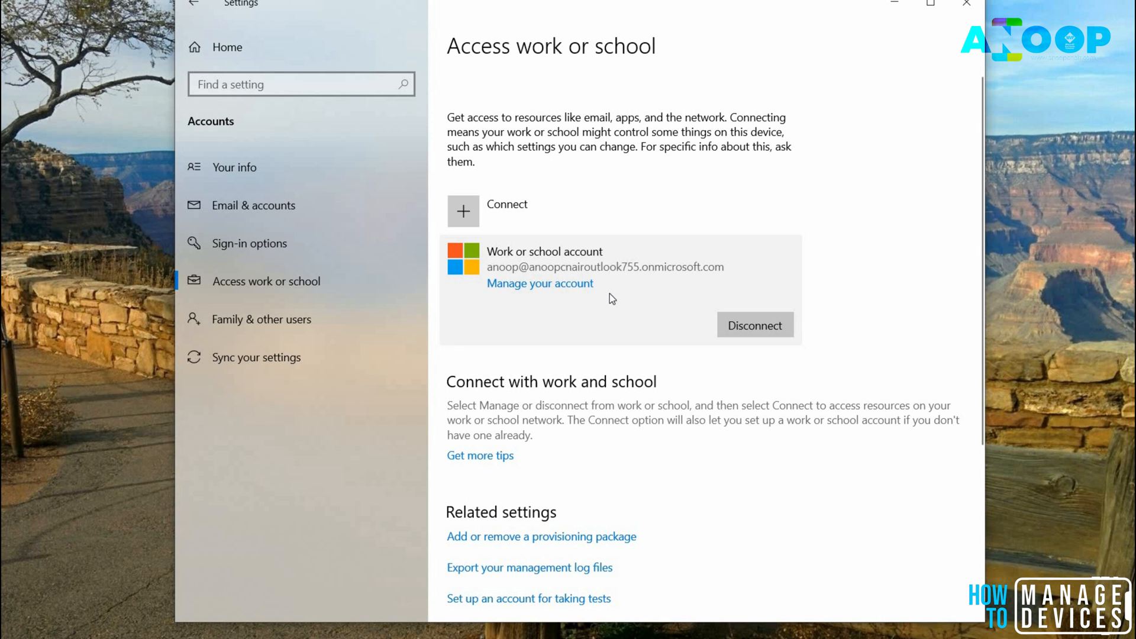
pyautogui.moveTo(589, 290)
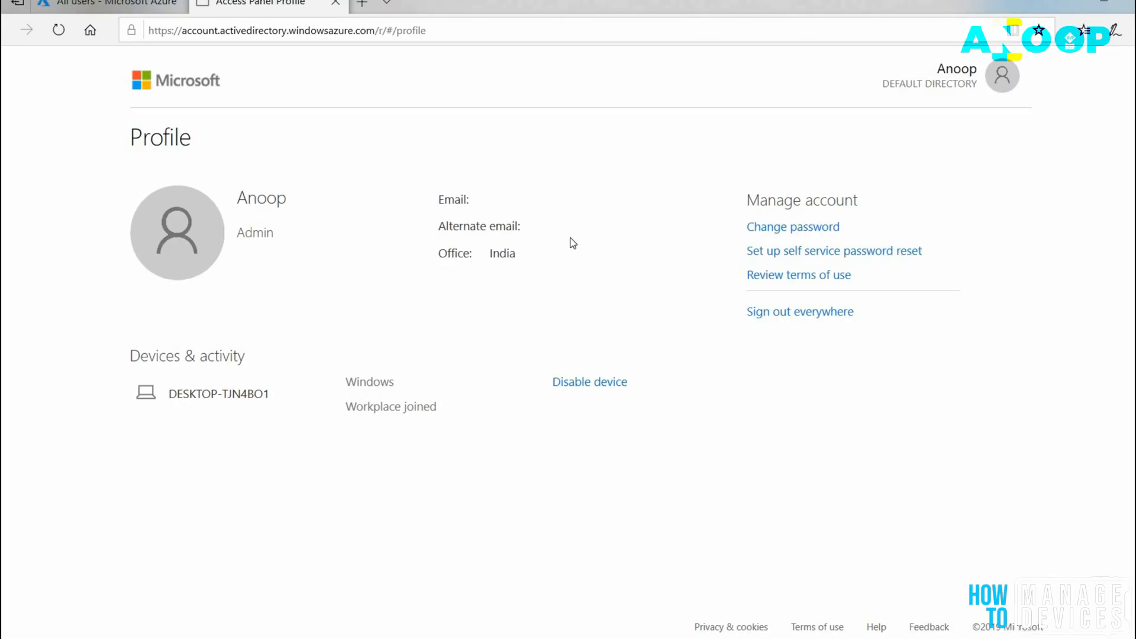
# - Check DESKTOP-TJN4BO1 appears workplace joined in the Access Panel, then return to Settings
pyautogui.doubleClick(218, 393)
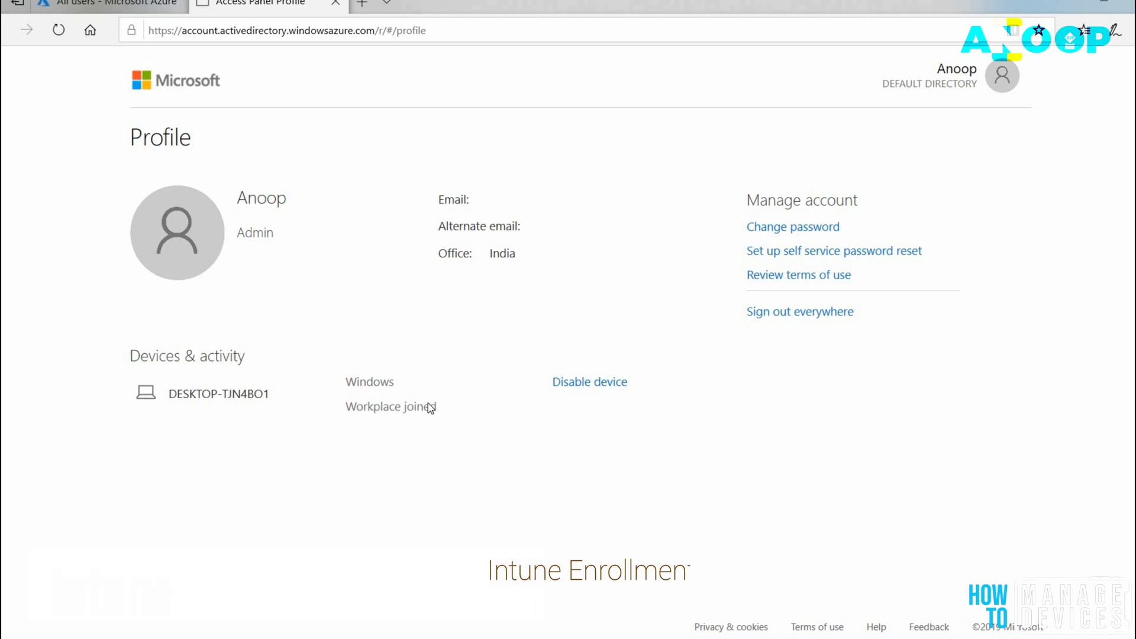
pyautogui.doubleClick(390, 405)
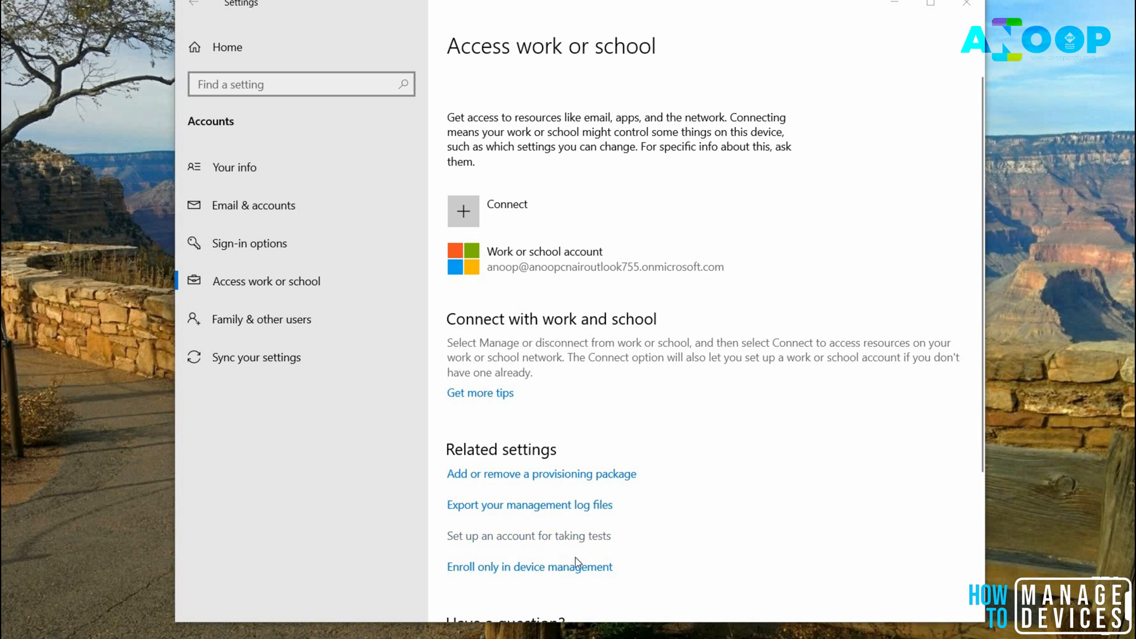
pyautogui.click(529, 566)
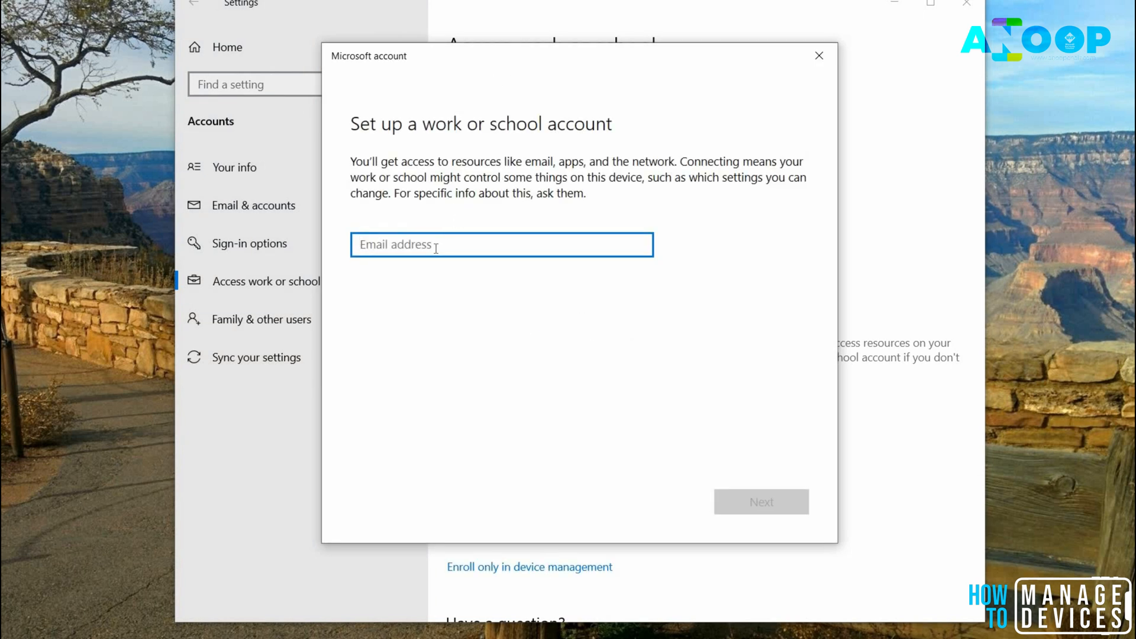
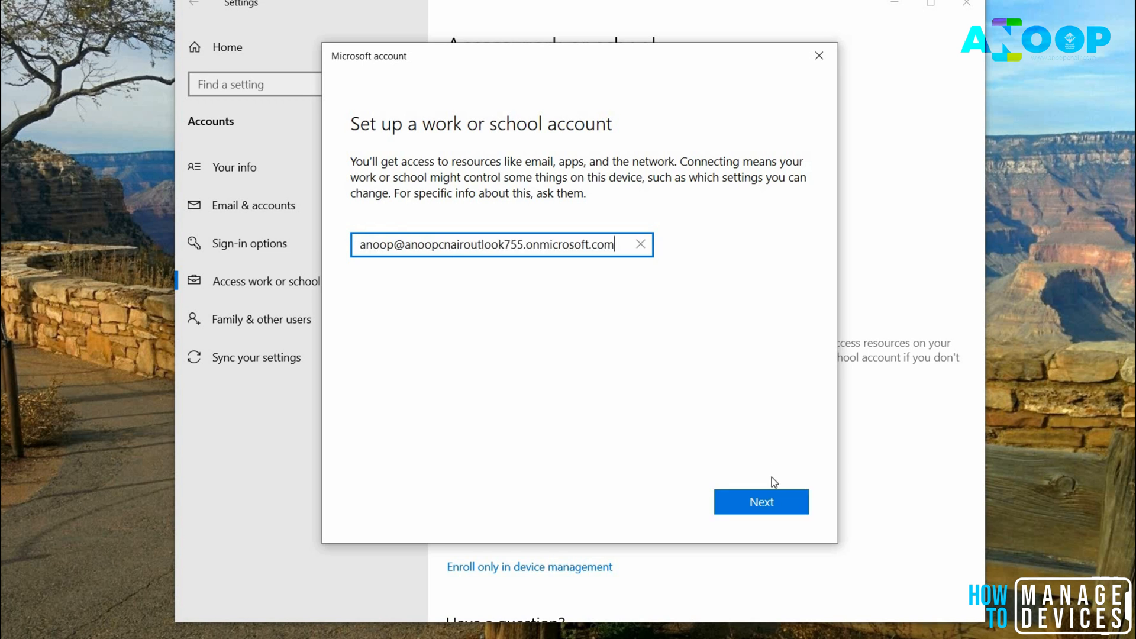
pyautogui.click(761, 502)
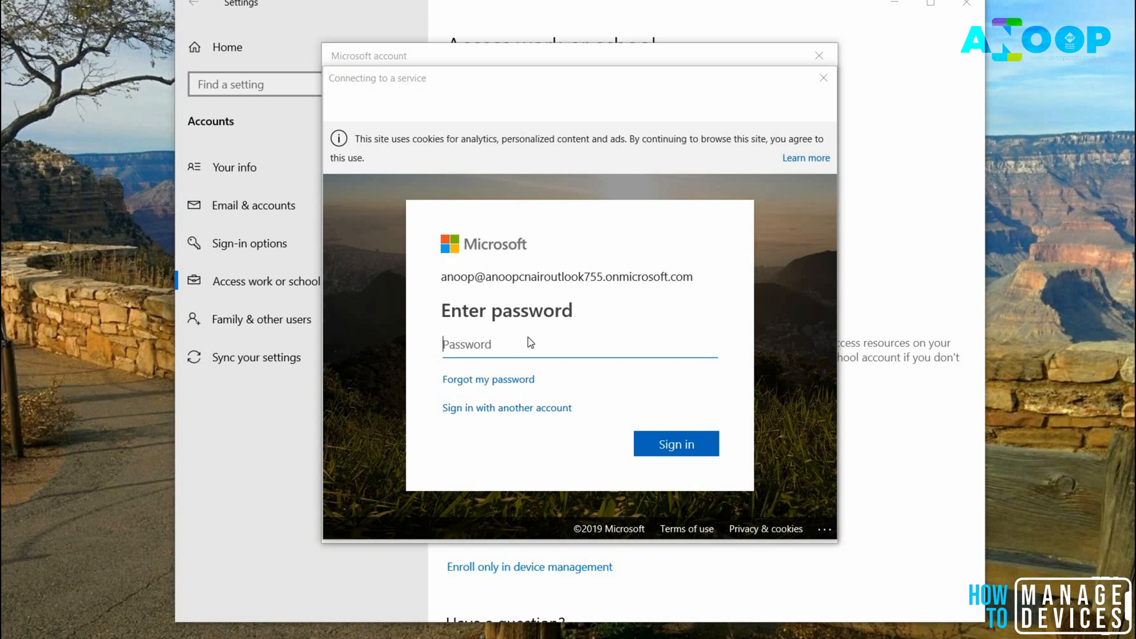
pyautogui.write('••••')
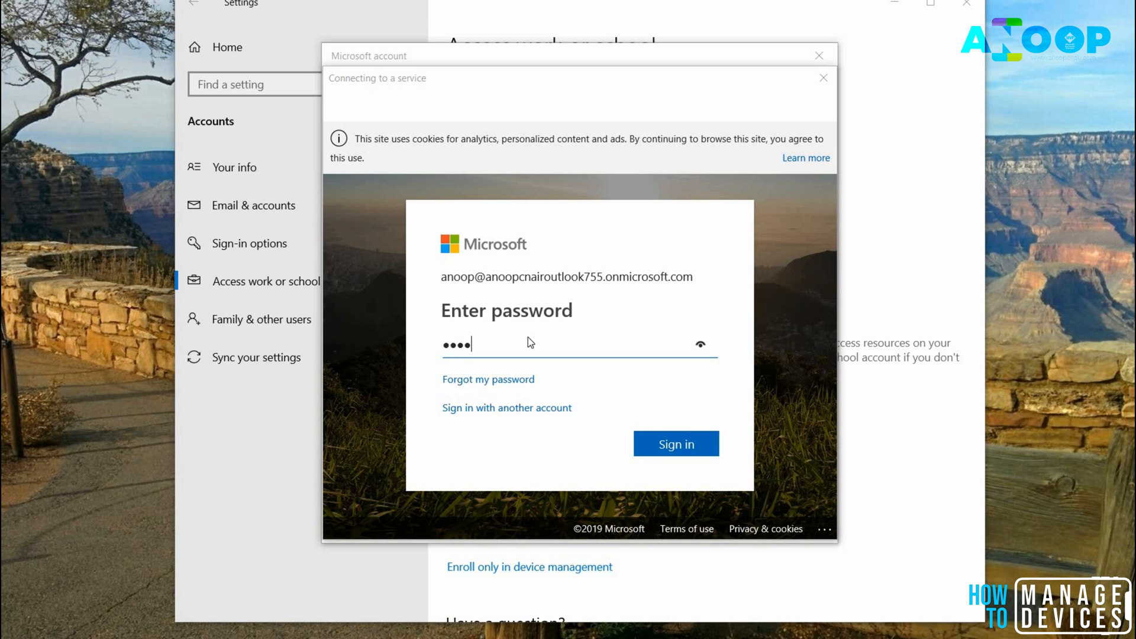
pyautogui.click(675, 444)
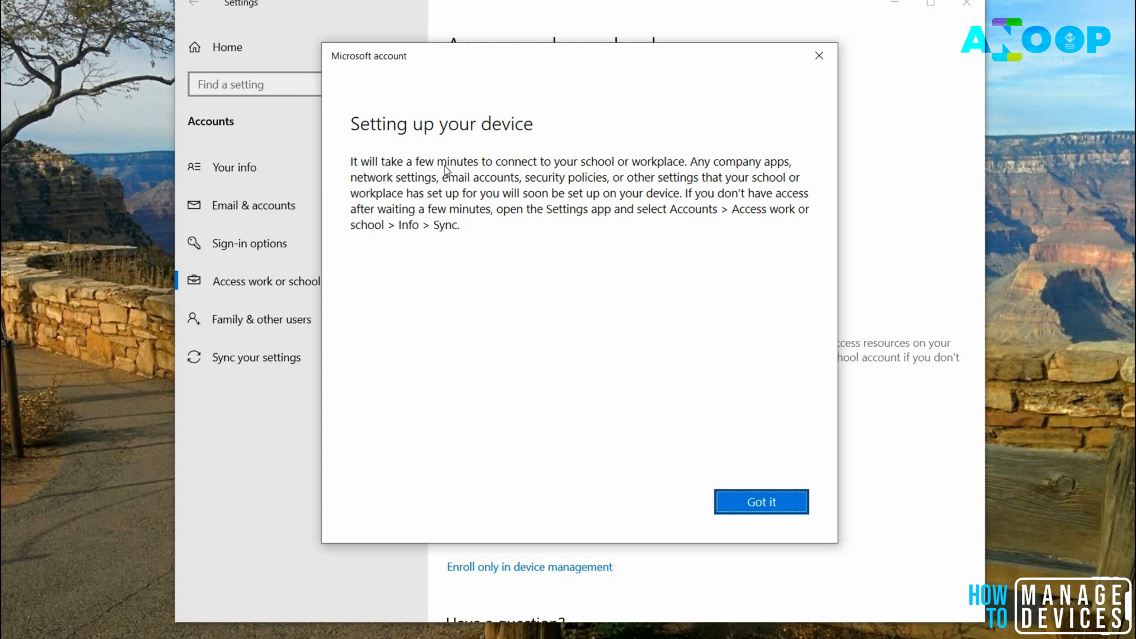
pyautogui.moveTo(544, 171)
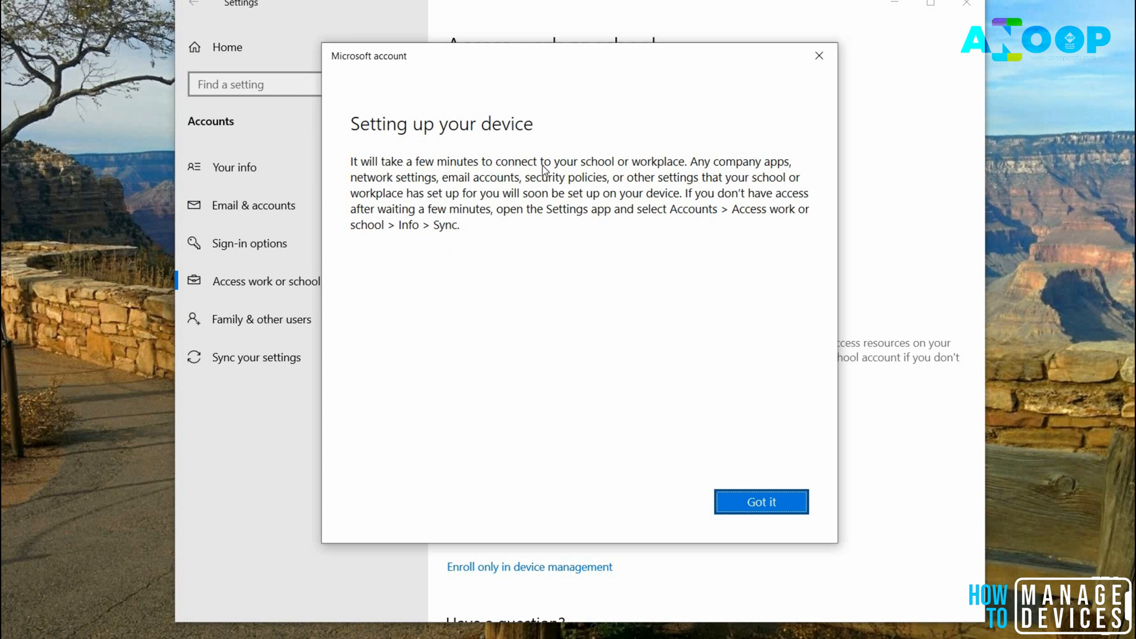
pyautogui.moveTo(664, 157)
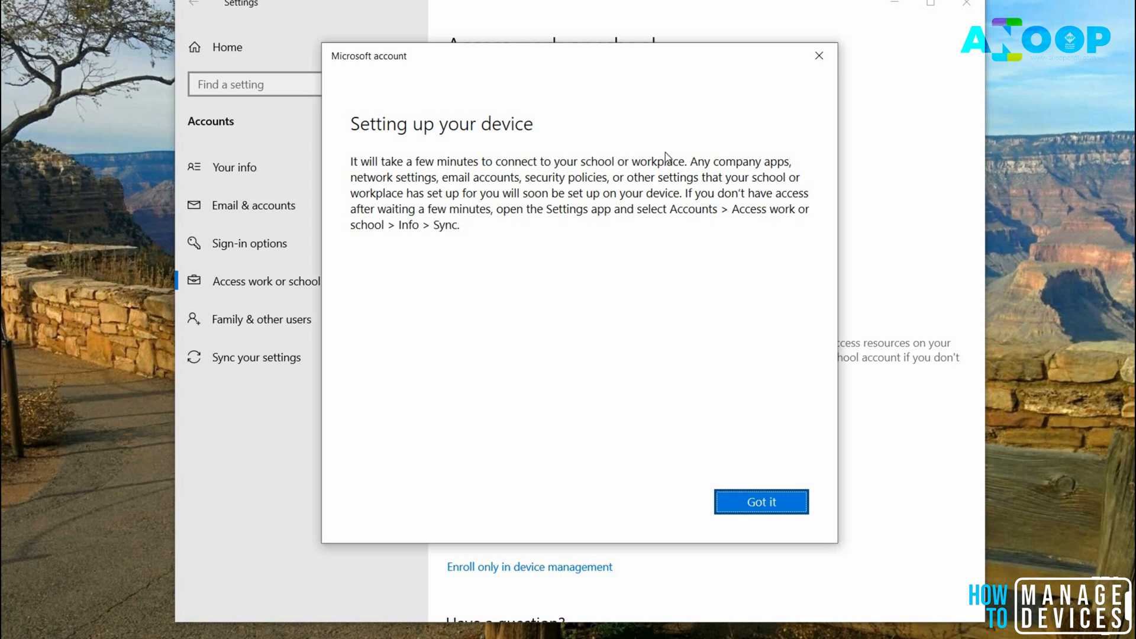
pyautogui.moveTo(551, 276)
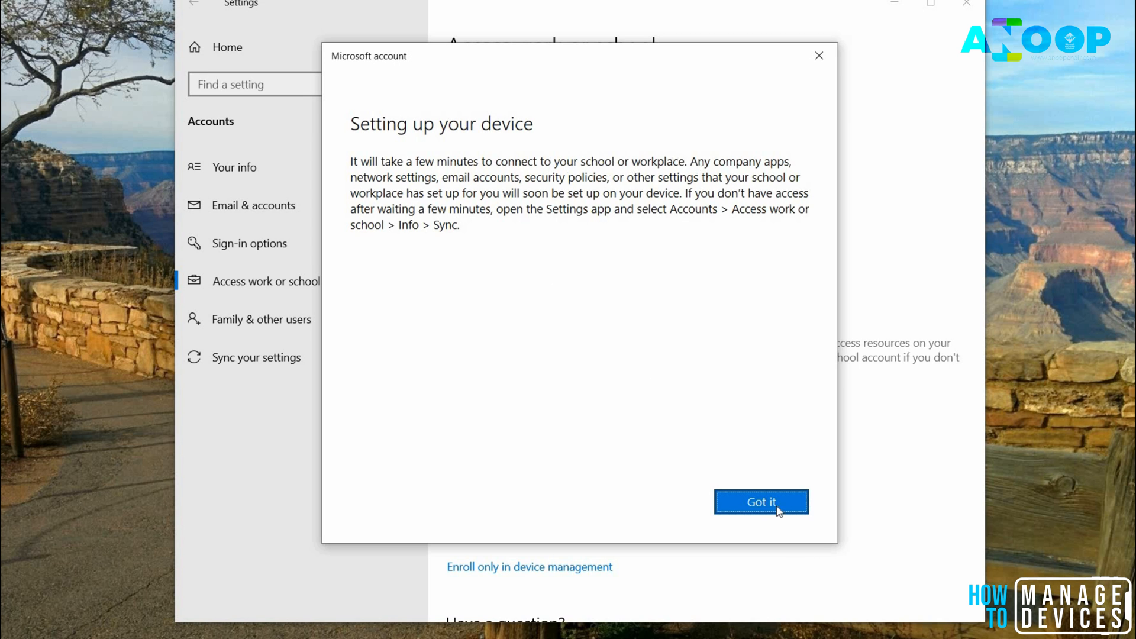
# - Dismiss the setup message and expand the work account entry showing the Default Directory MDM connection
pyautogui.click(761, 502)
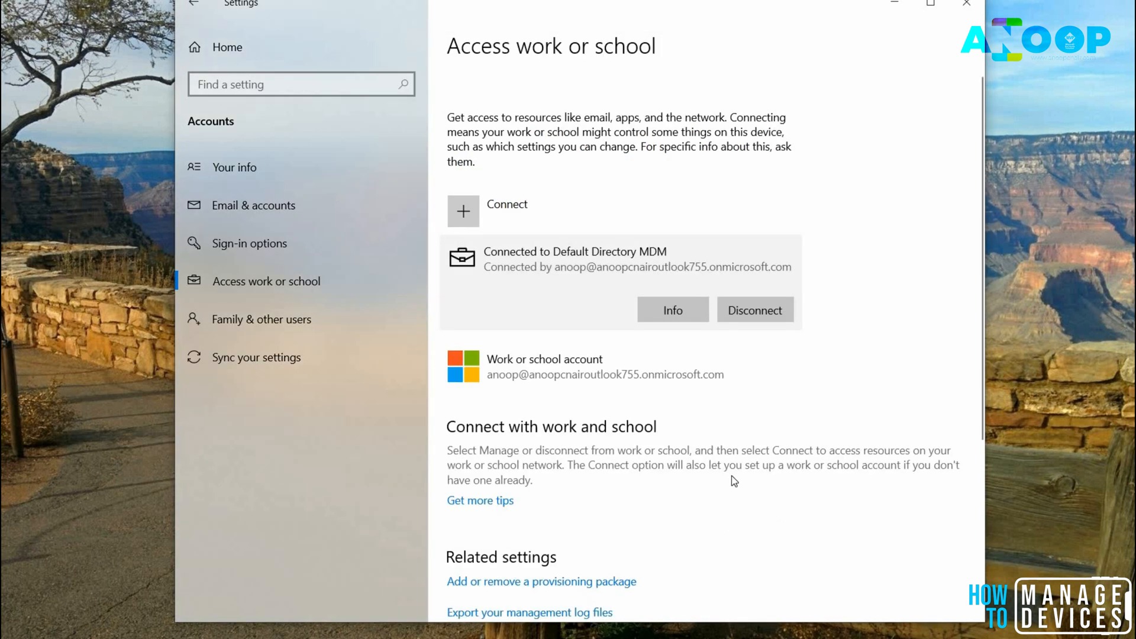
pyautogui.click(587, 366)
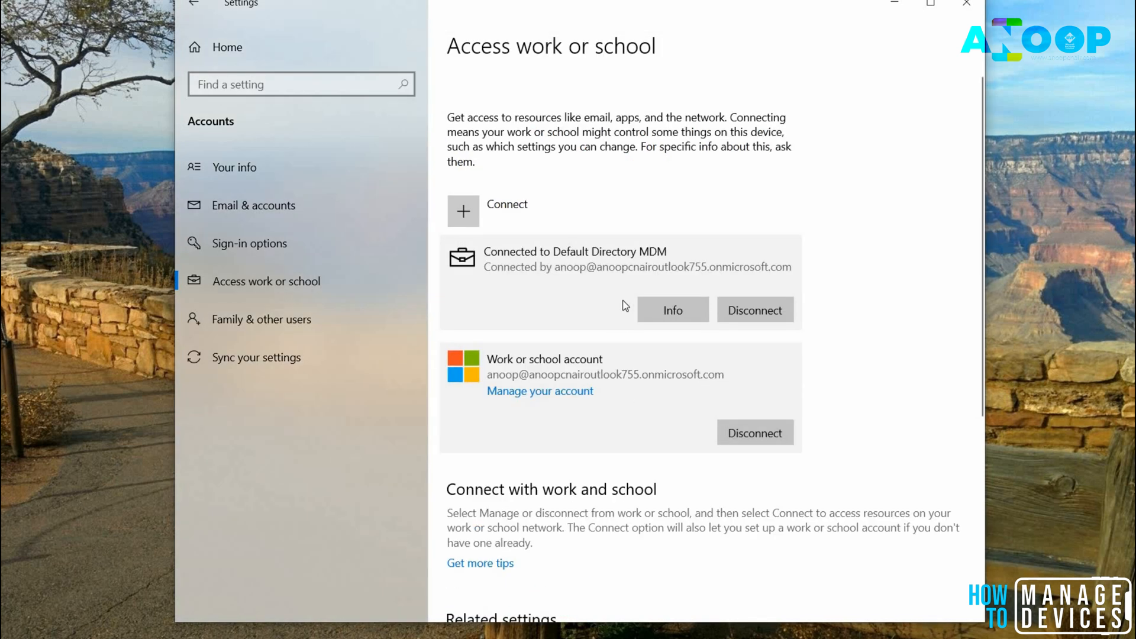
pyautogui.moveTo(601, 406)
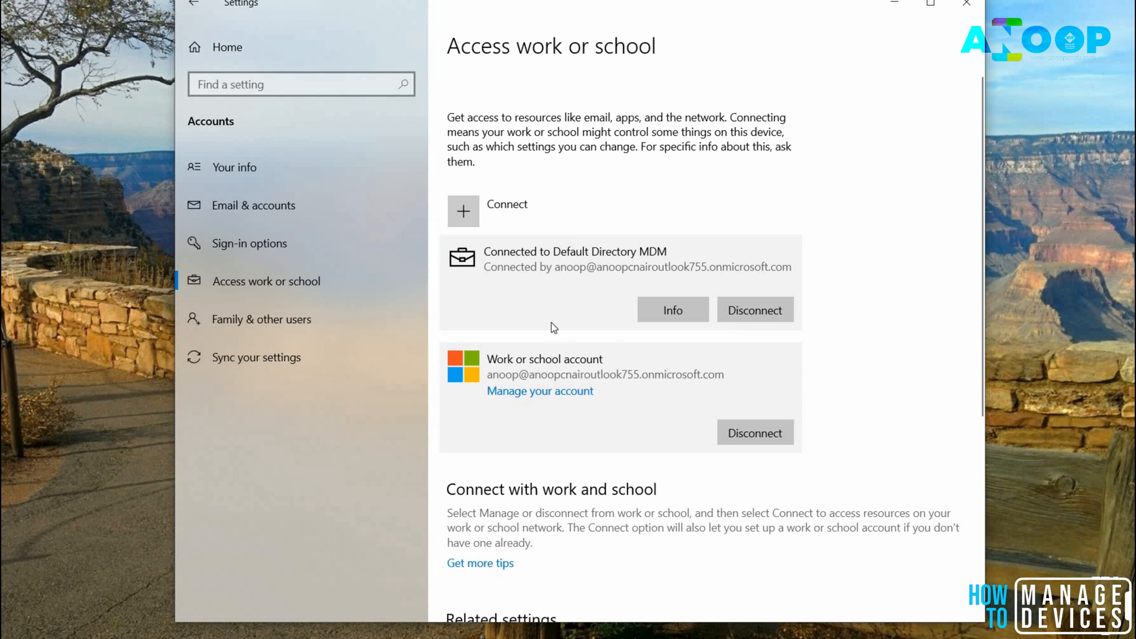
pyautogui.moveTo(643, 258)
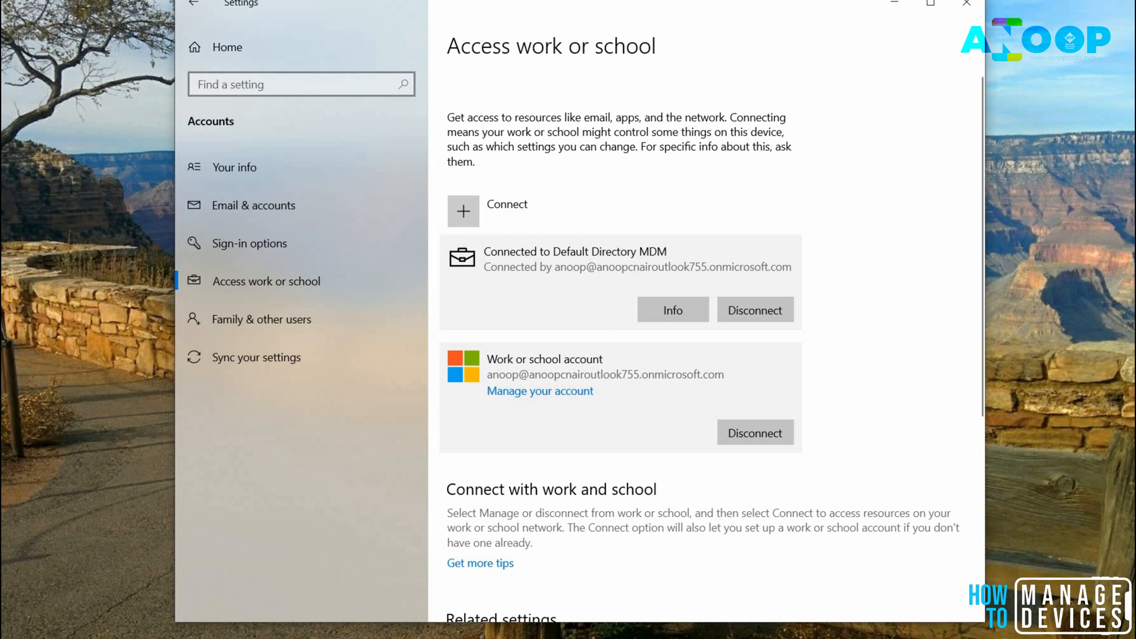
pyautogui.moveTo(606, 314)
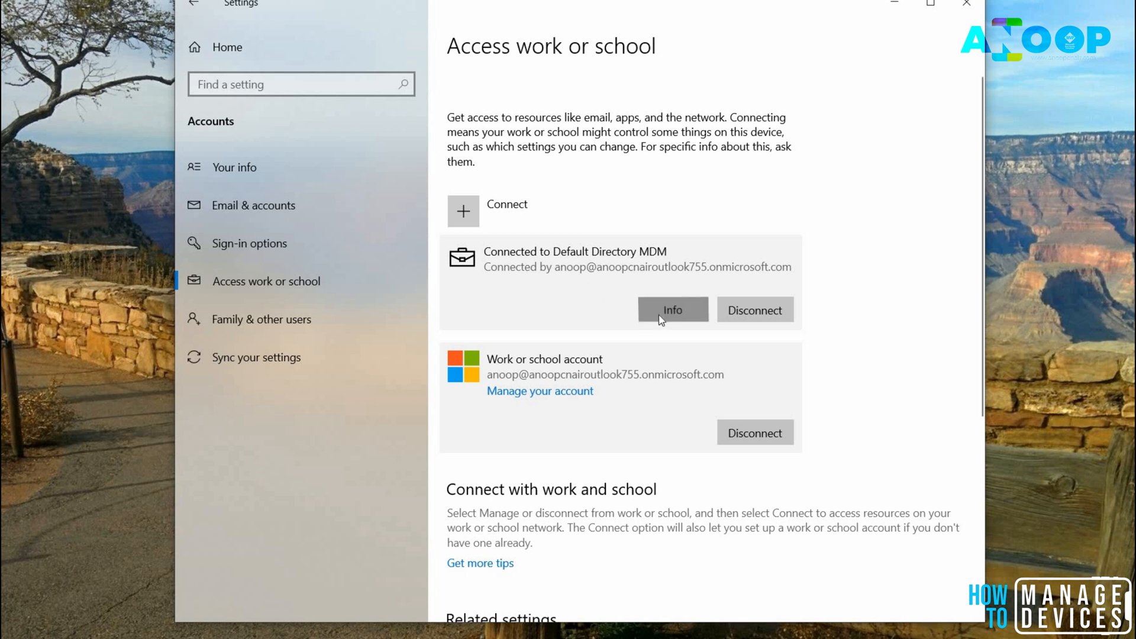
# - Sync the Default Directory MDM connection, create the diagnostic report and view the DeviceManagement Admin event log
pyautogui.click(672, 308)
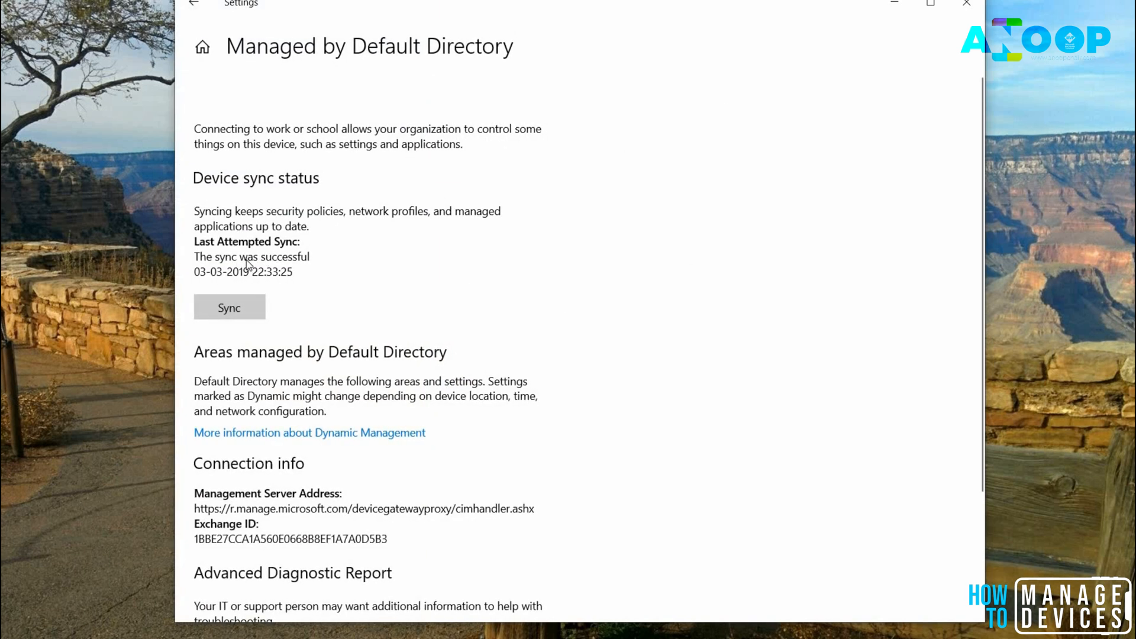
pyautogui.click(228, 308)
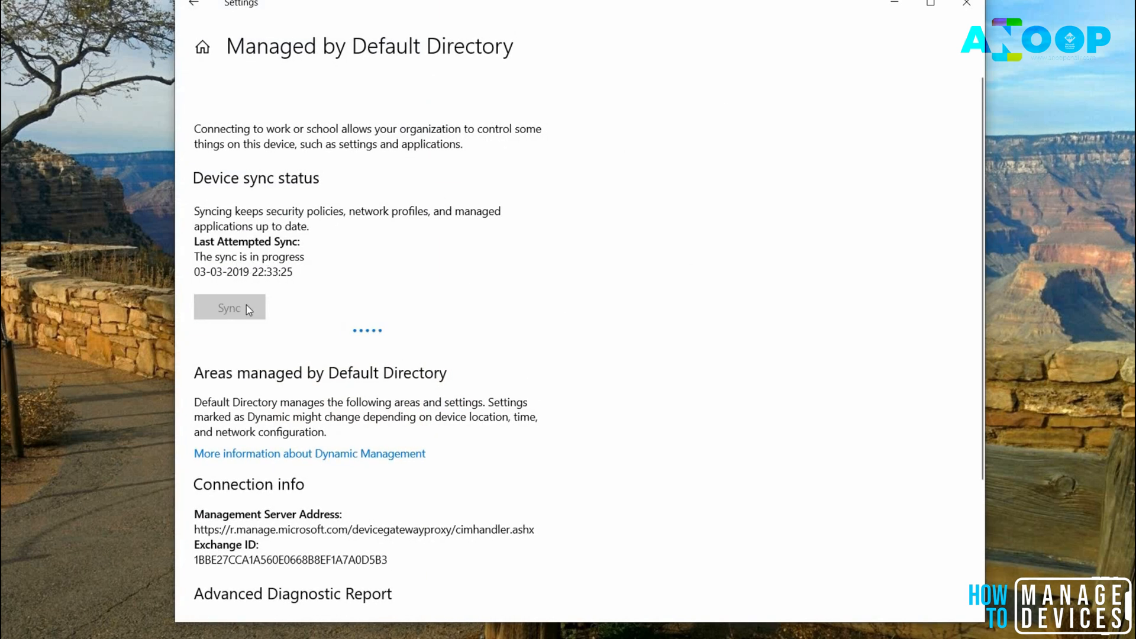
pyautogui.scroll(-3)
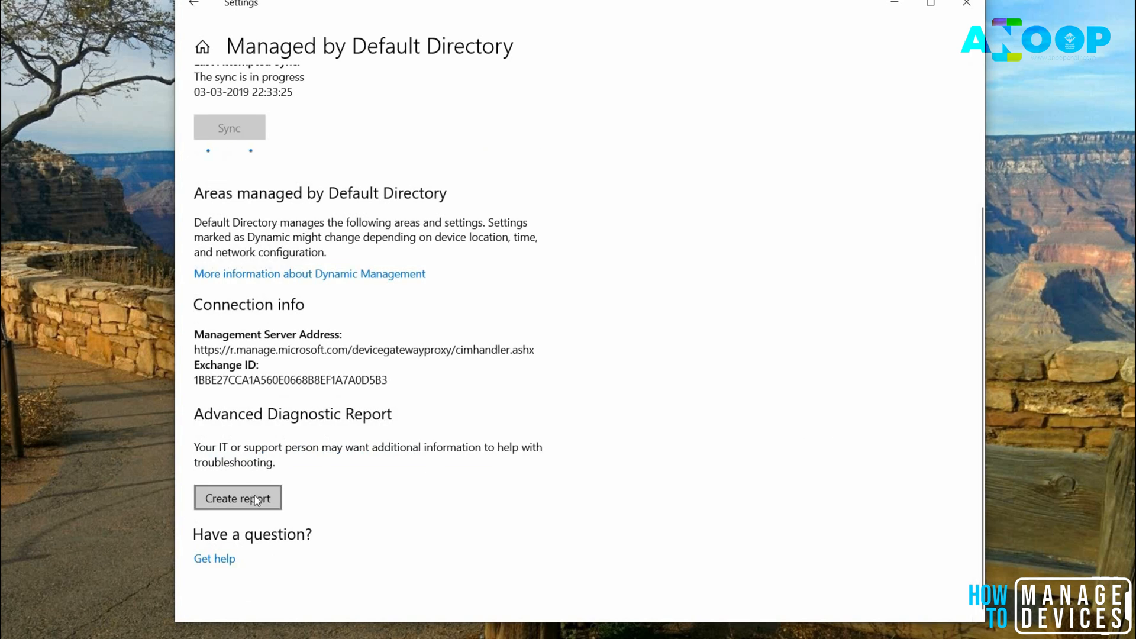
pyautogui.click(236, 498)
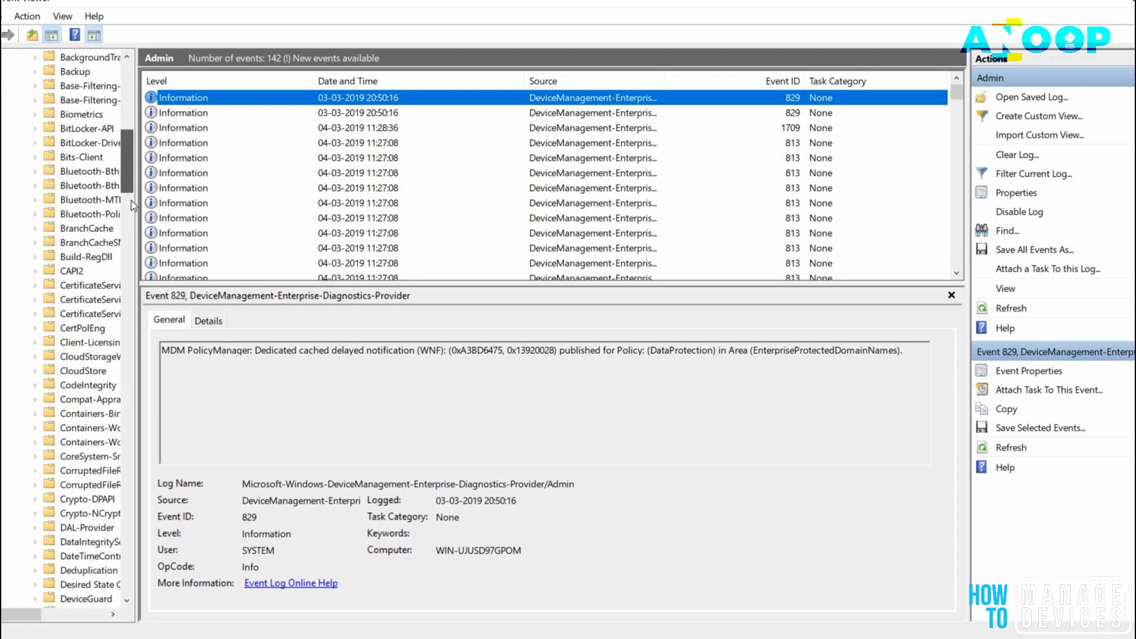
pyautogui.click(34, 399)
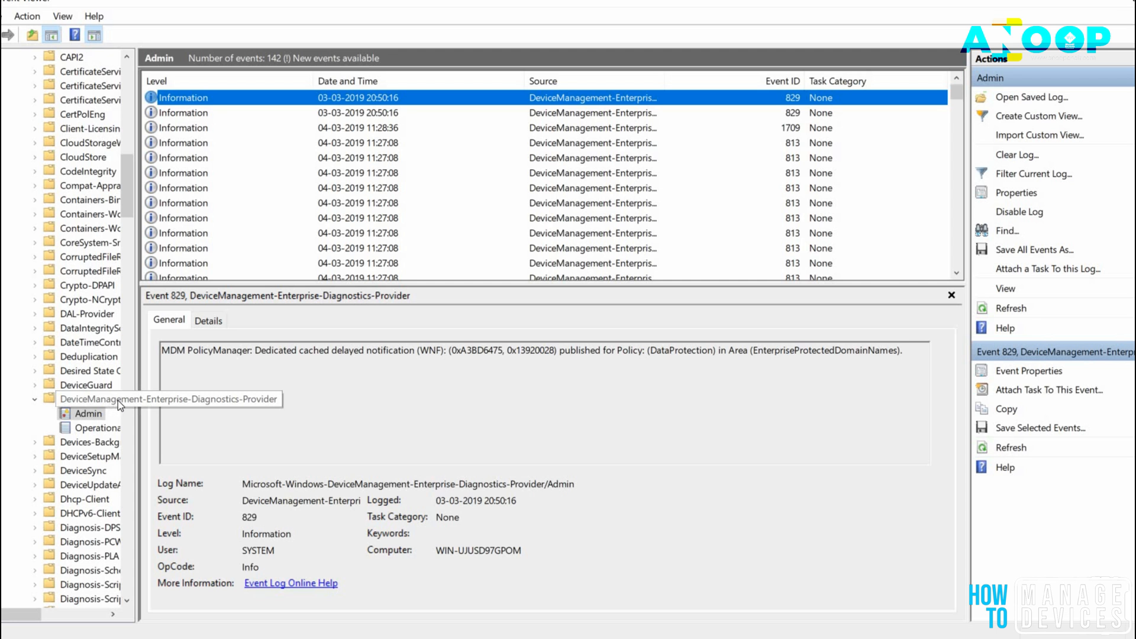
pyautogui.moveTo(95, 428)
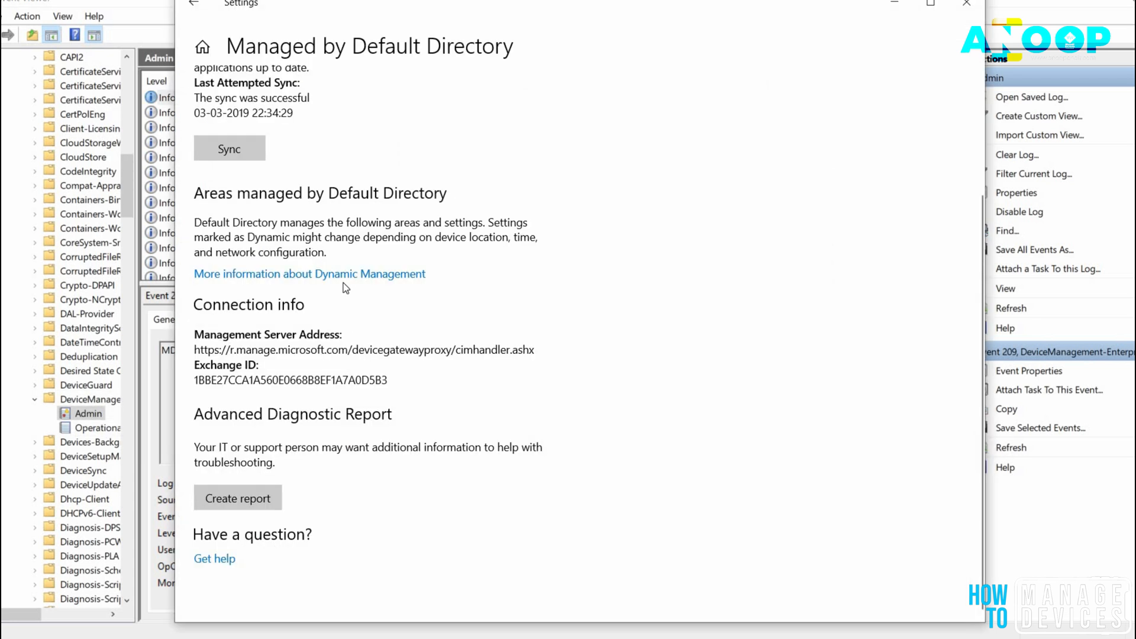
pyautogui.moveTo(294, 120)
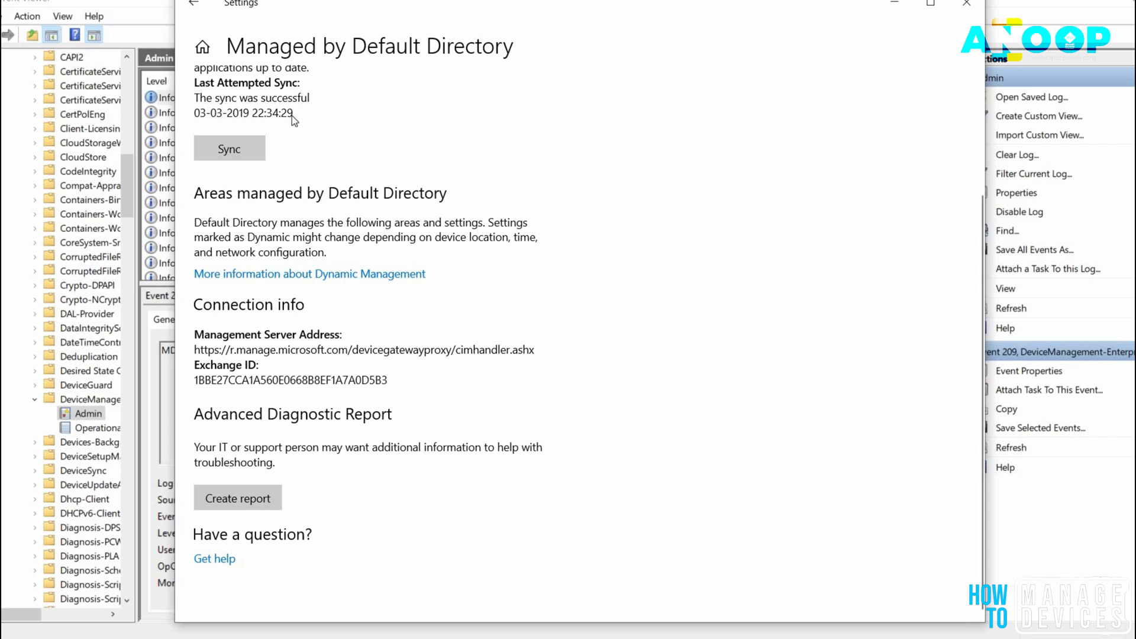
pyautogui.moveTo(234, 128)
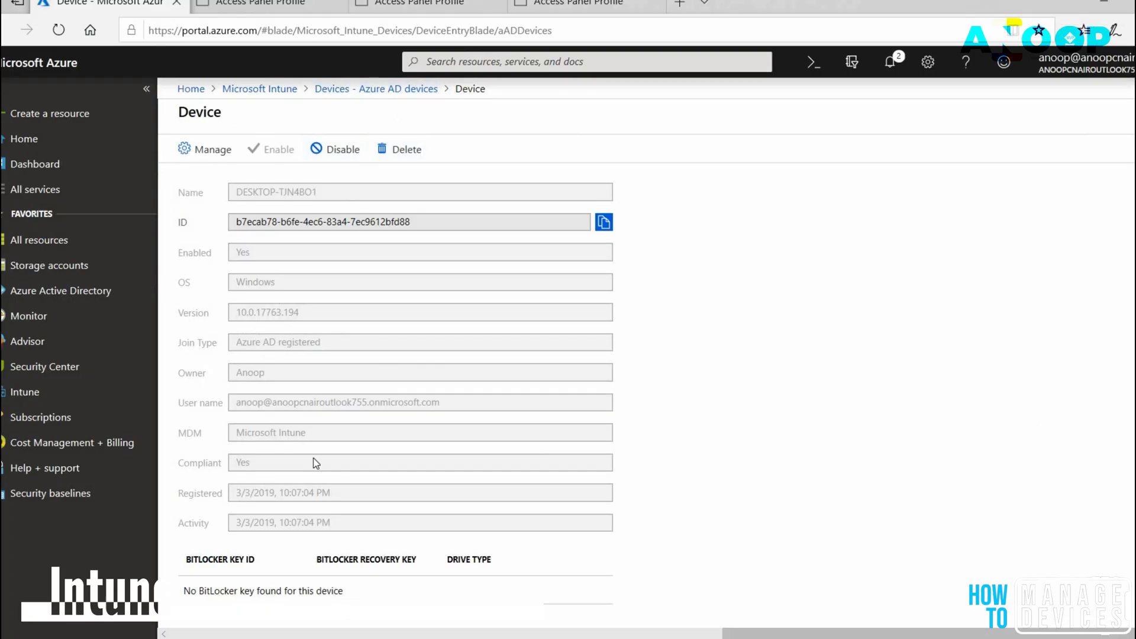
# - From the user's Devices list, open DESKTOP-TJN4BO1 showing it Azure AD registered, Intune-managed and compliant
pyautogui.click(419, 492)
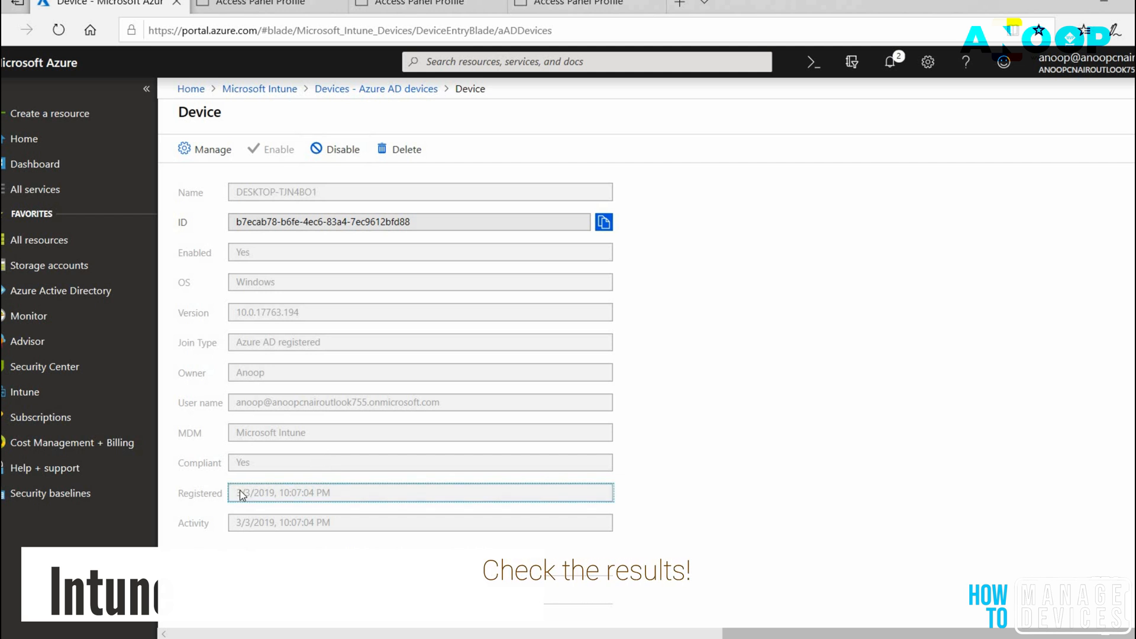
pyautogui.moveTo(60, 291)
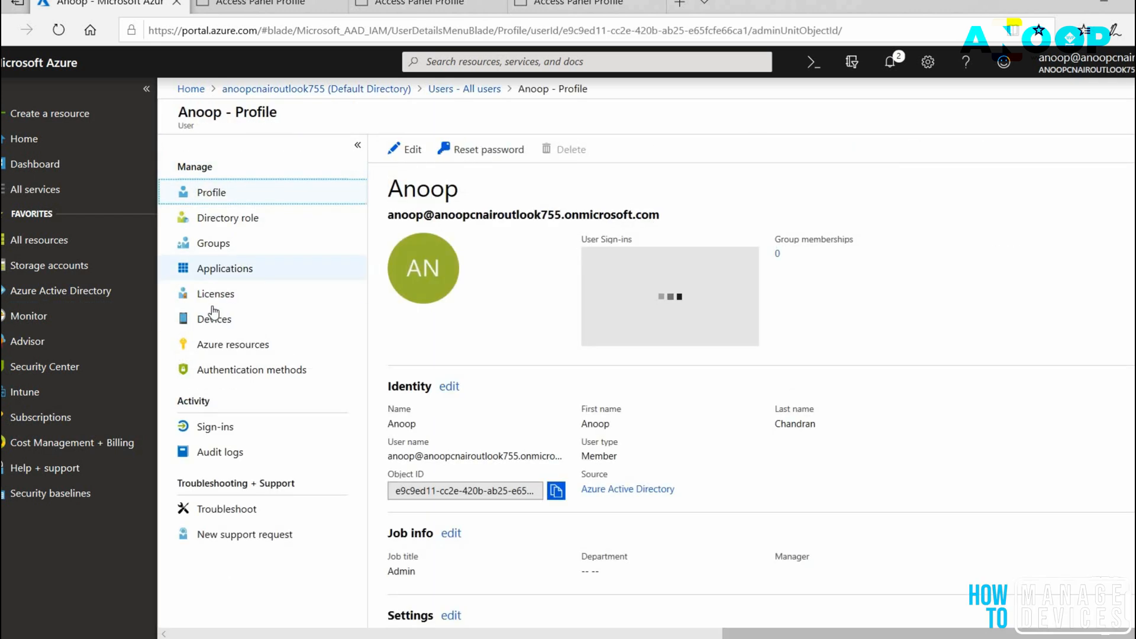
pyautogui.click(214, 319)
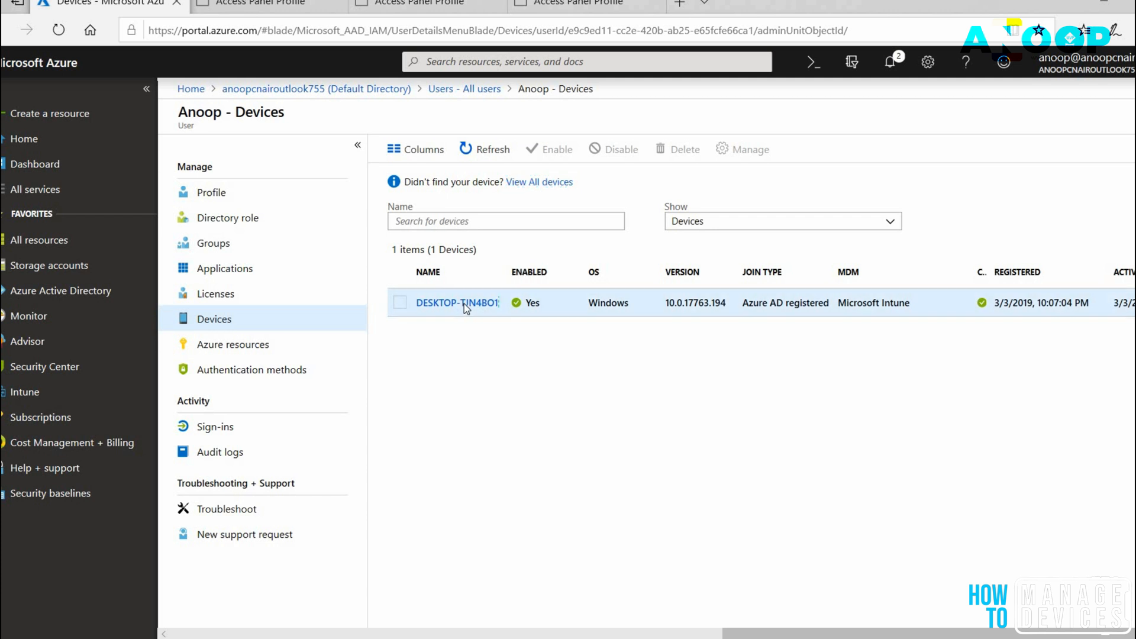
pyautogui.click(457, 303)
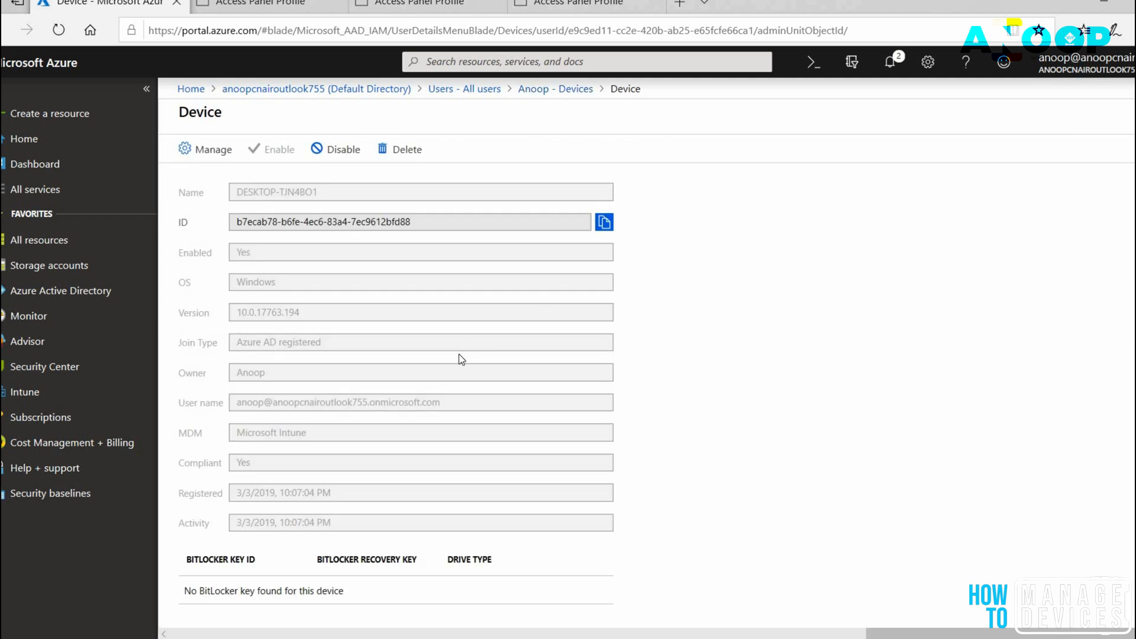
pyautogui.click(420, 433)
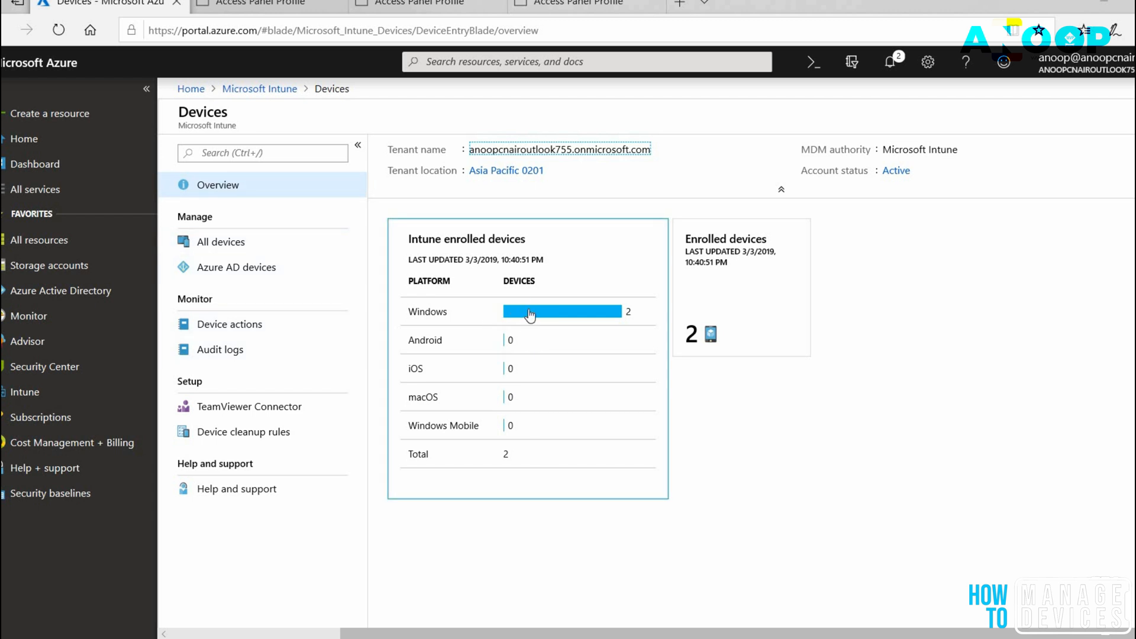
pyautogui.moveTo(567, 318)
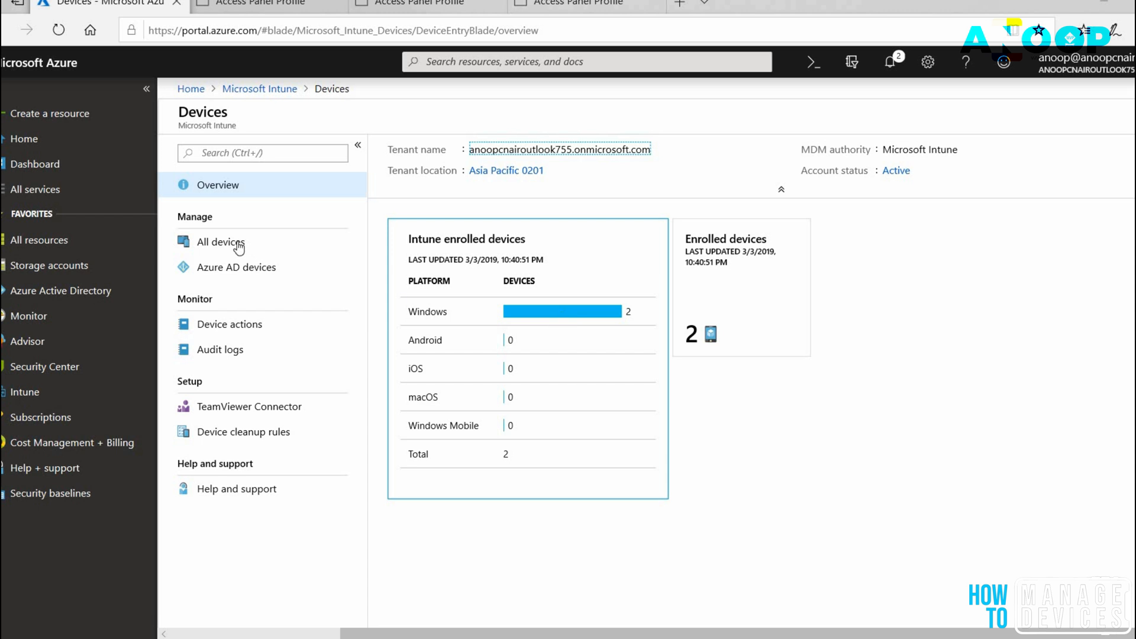
# - List Intune All devices showing DESKTOP-TJN4BO1 compliant and start a command prompt to check the hostname
pyautogui.click(221, 242)
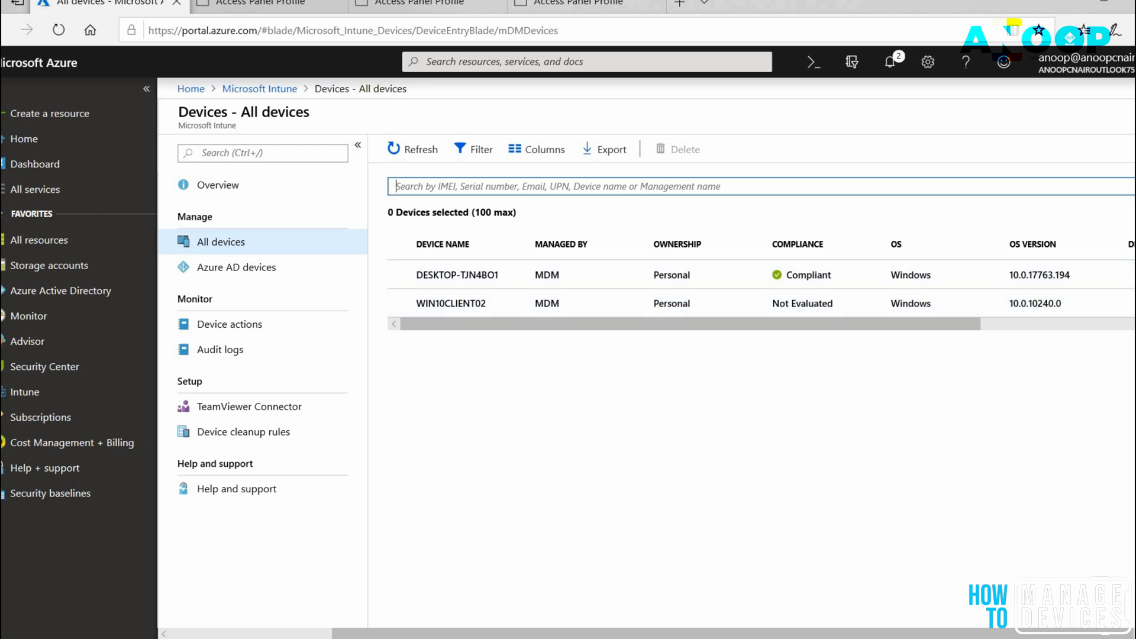
pyautogui.write('cm')
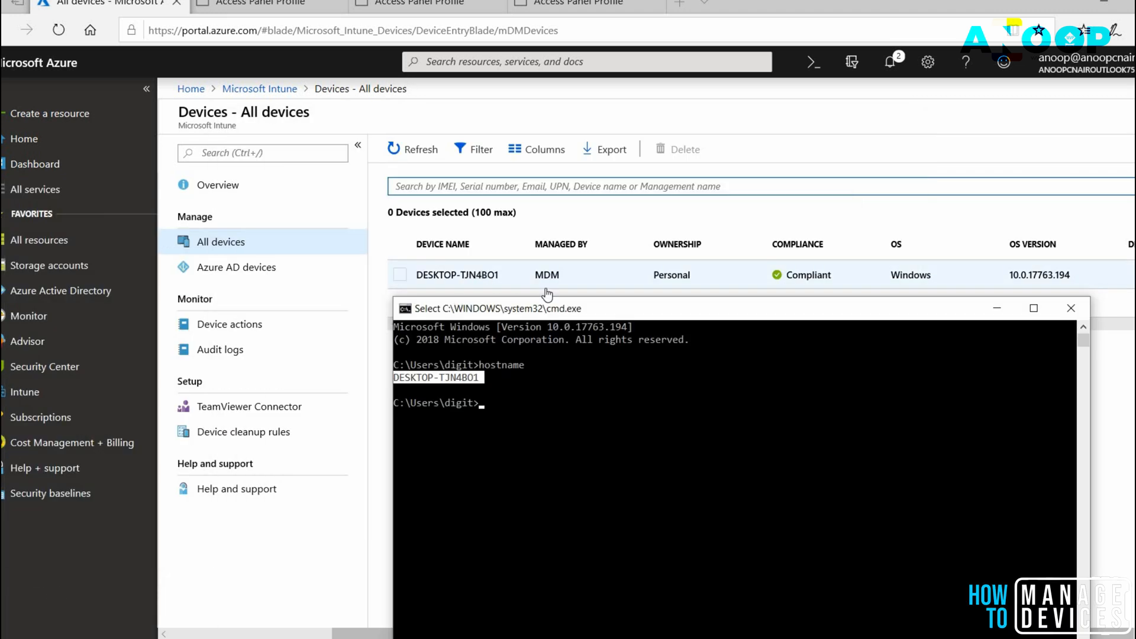
pyautogui.moveTo(548, 283)
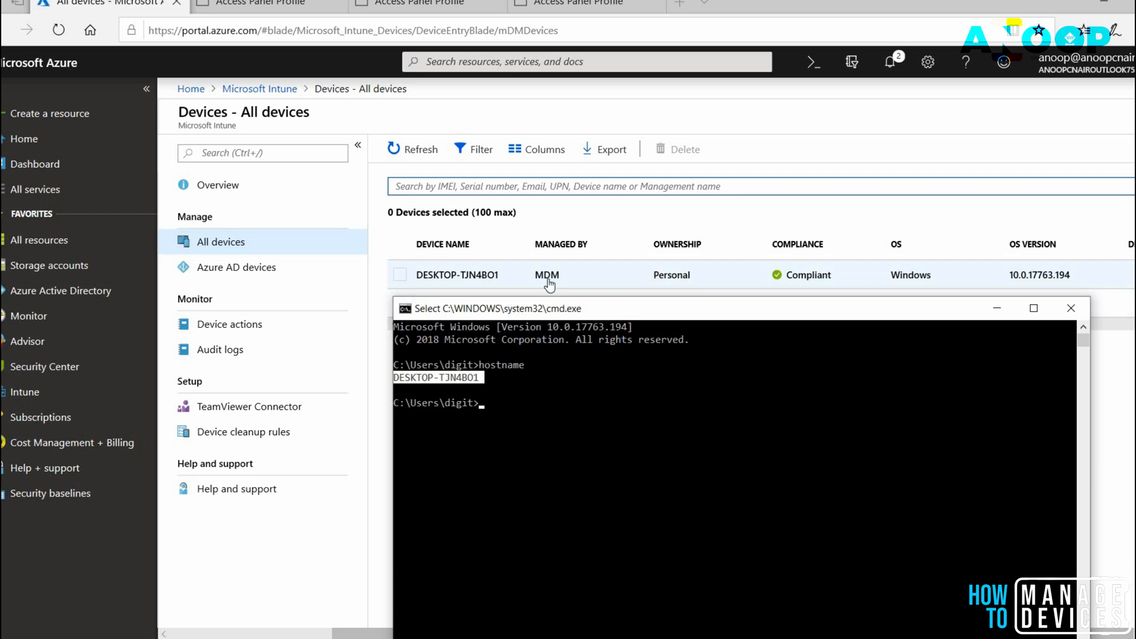
pyautogui.moveTo(874, 265)
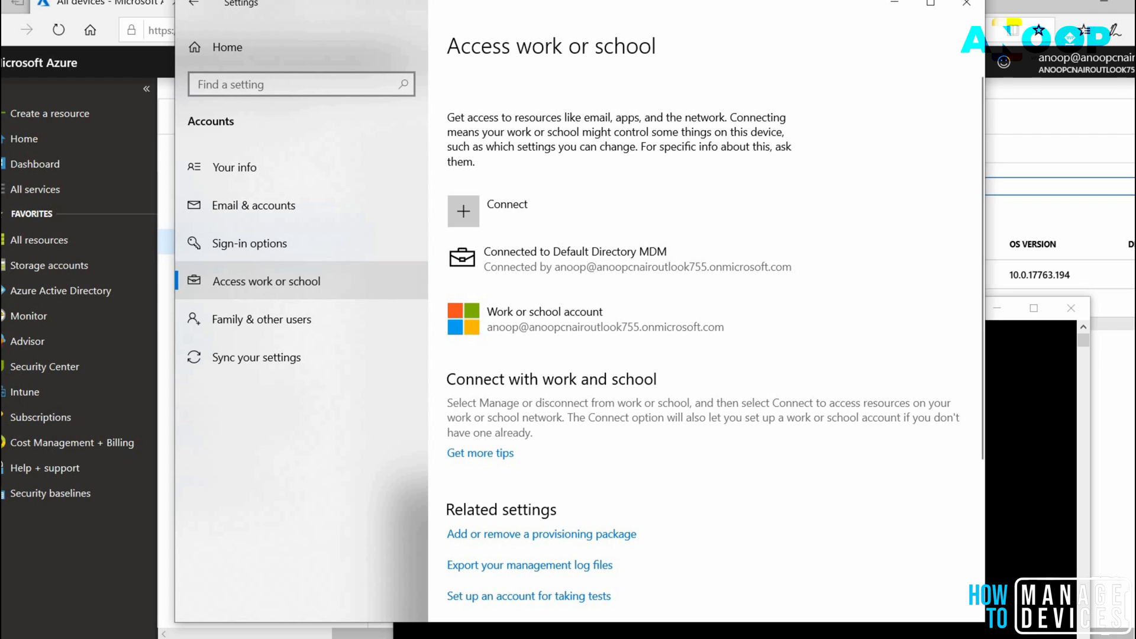
# - Expand the work or school account entry, dismissing the Microsoft account window
pyautogui.click(463, 210)
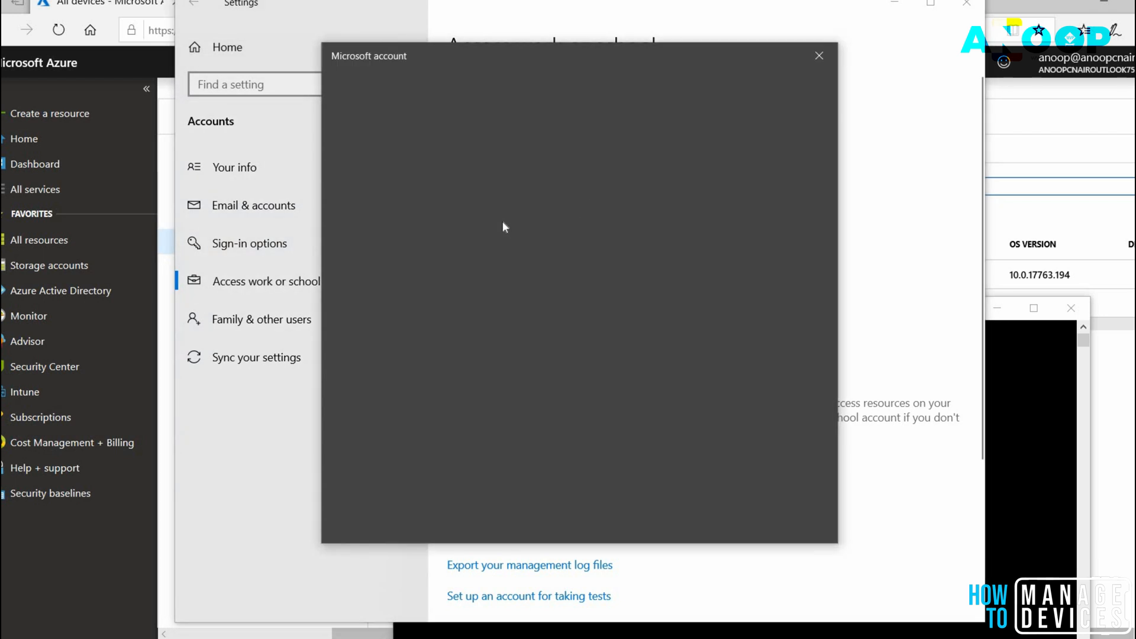
pyautogui.click(817, 56)
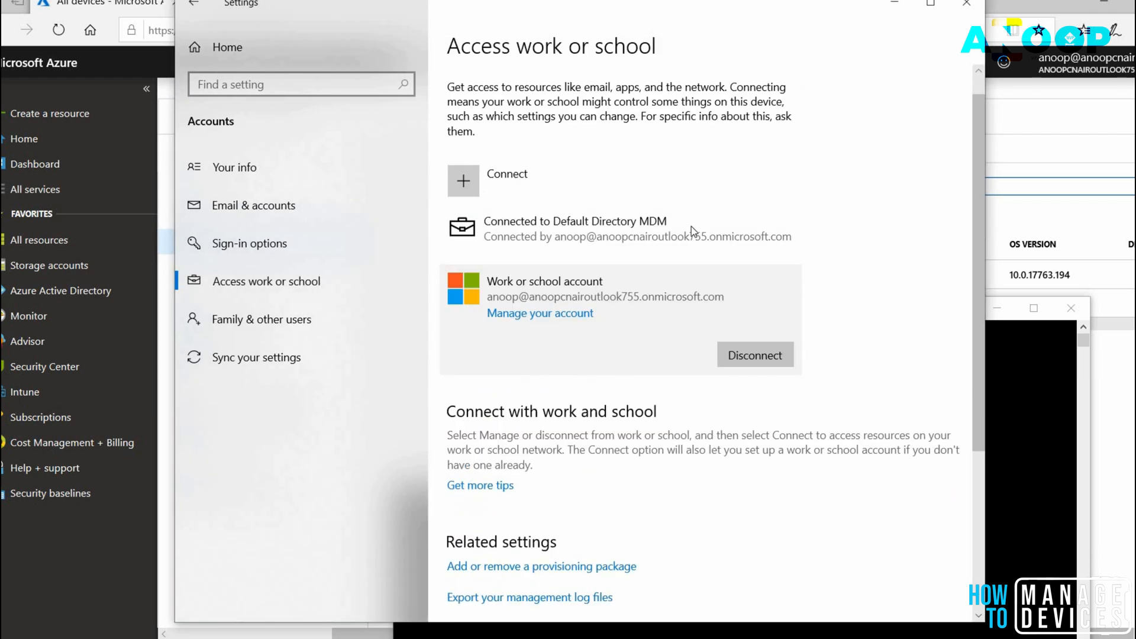
pyautogui.scroll(-3)
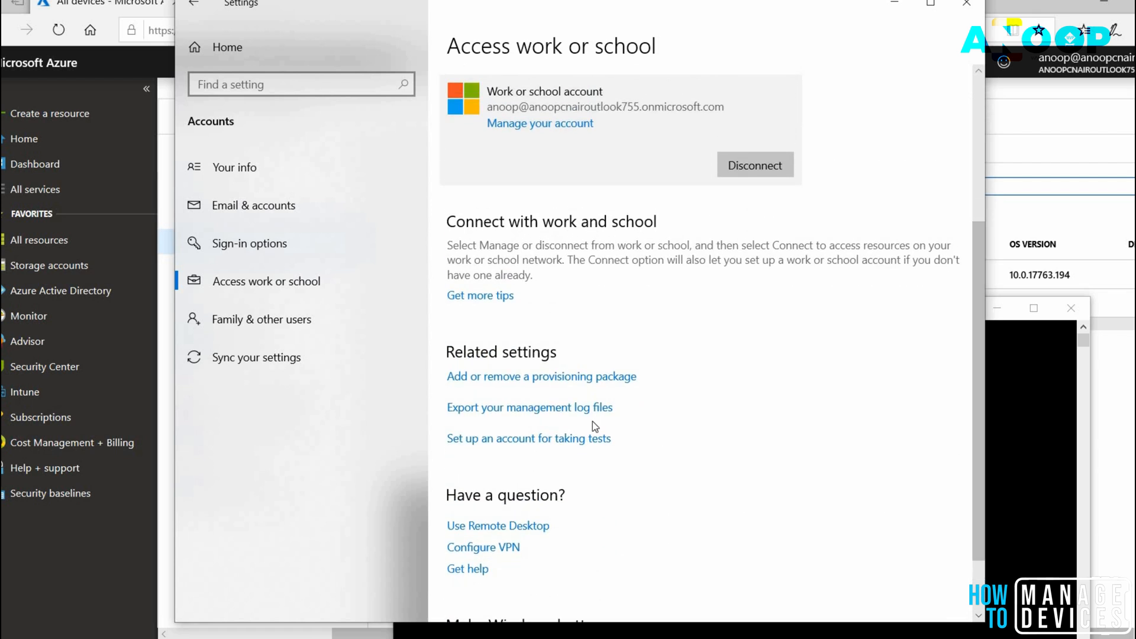
pyautogui.moveTo(592, 353)
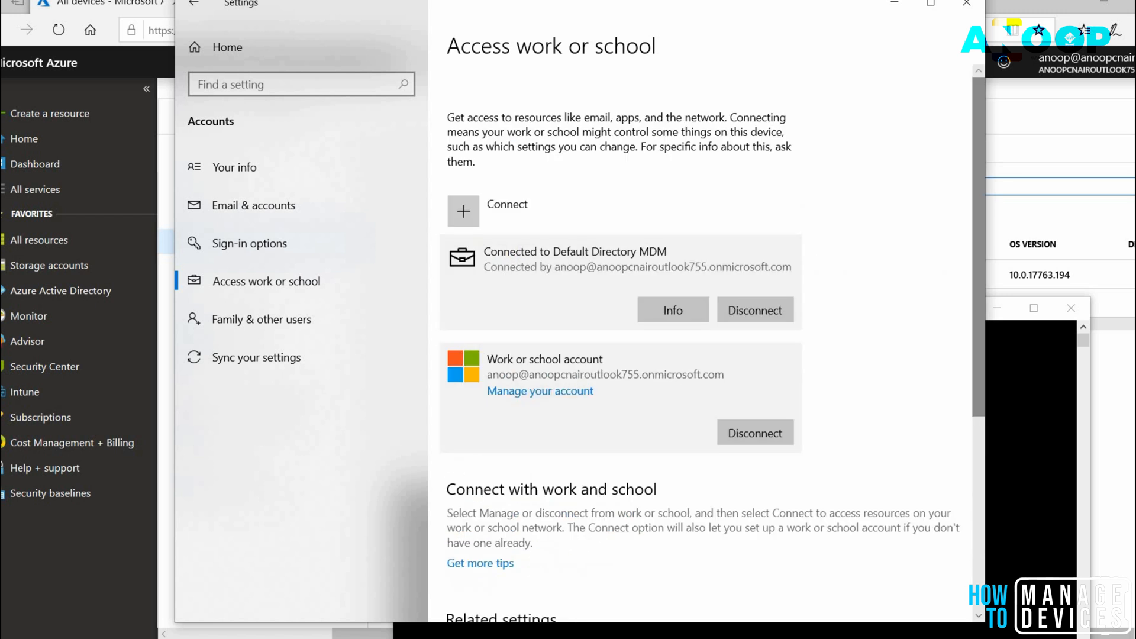
pyautogui.moveTo(978, 304)
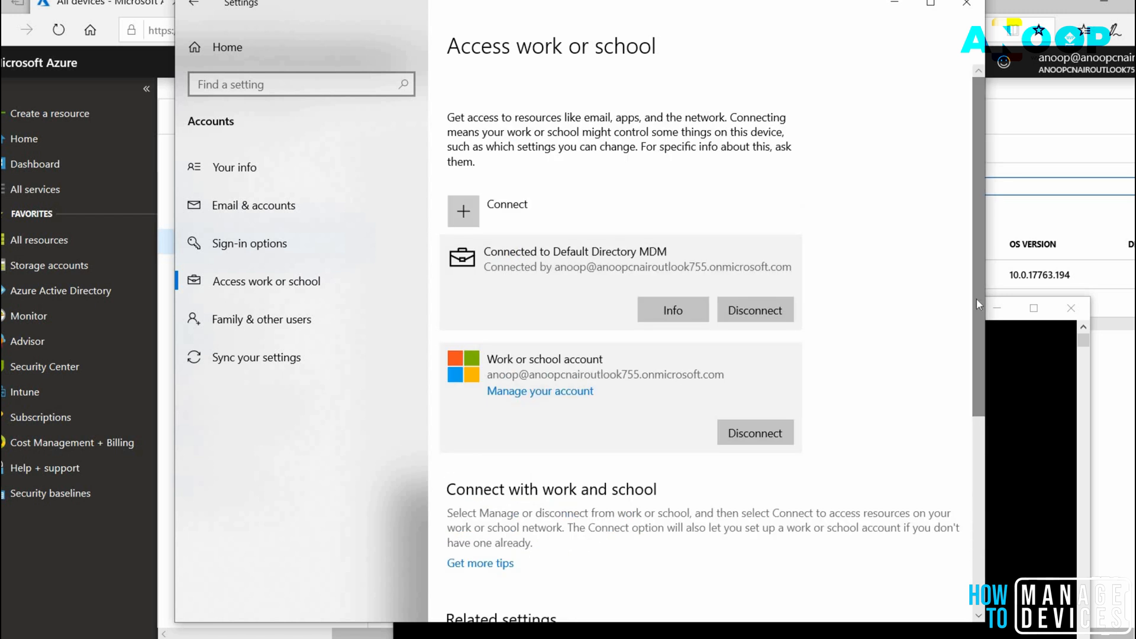